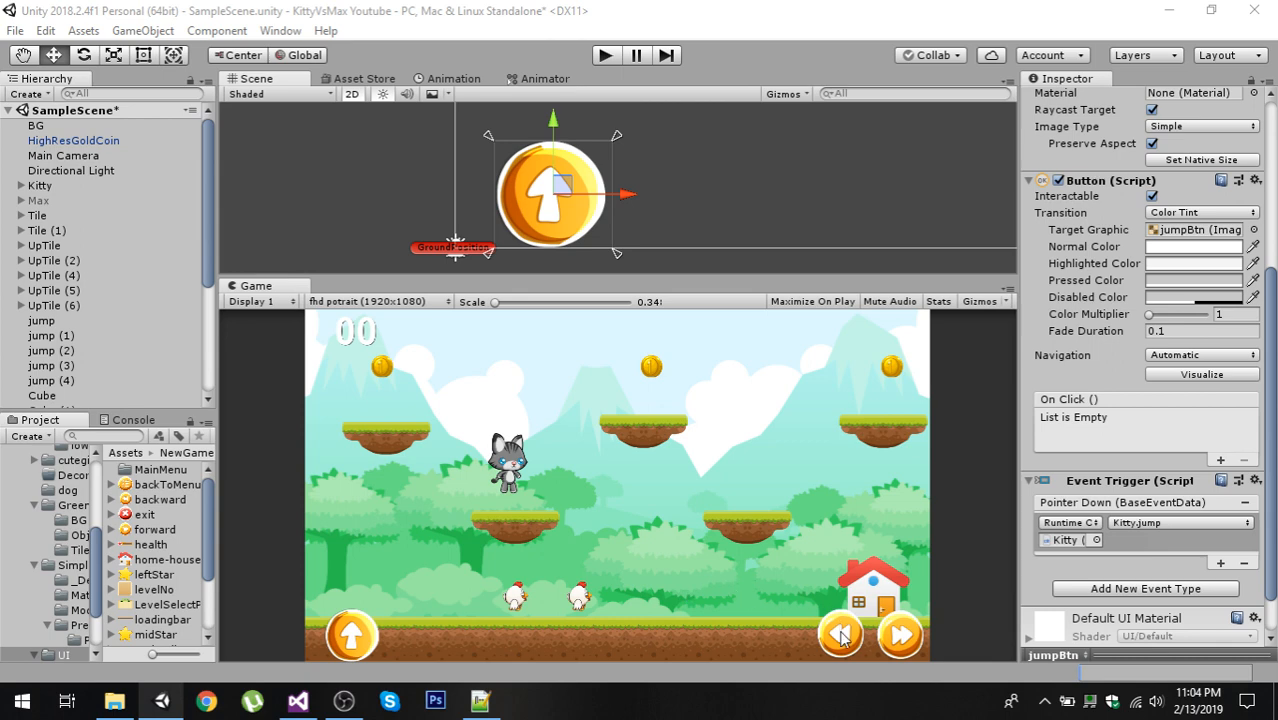
mouse_move(930, 625)
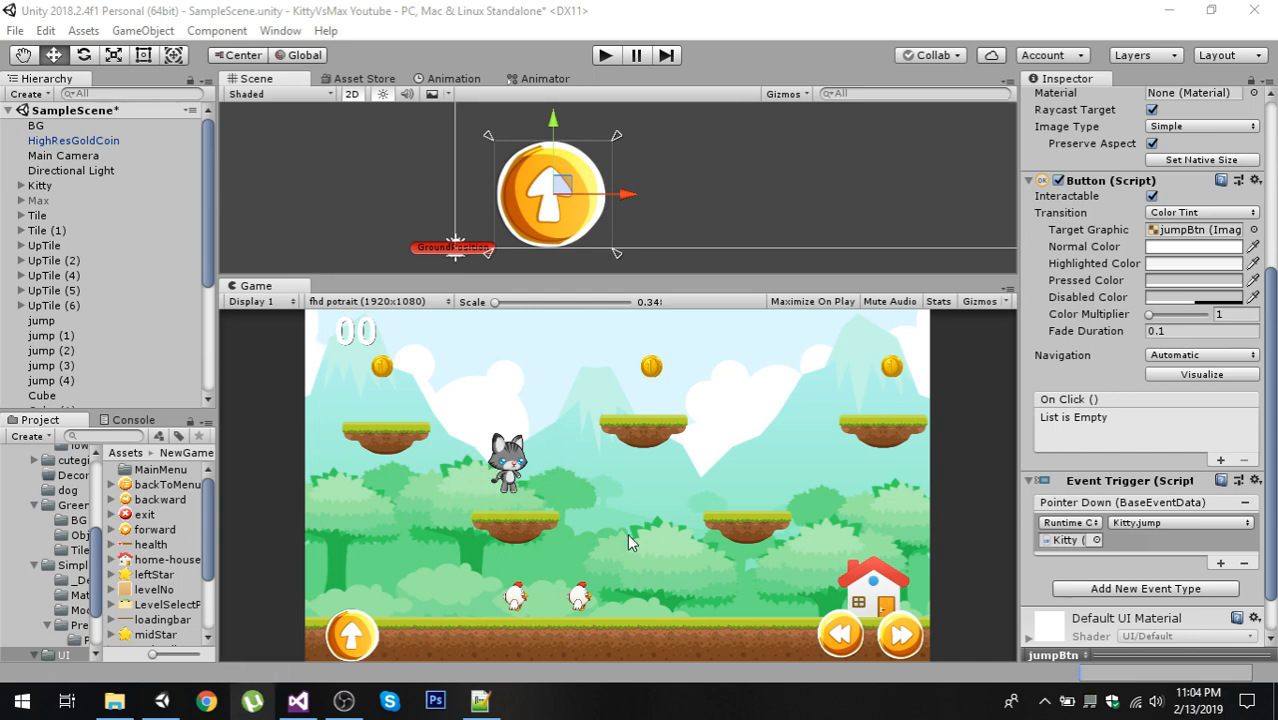
mouse_move(530, 483)
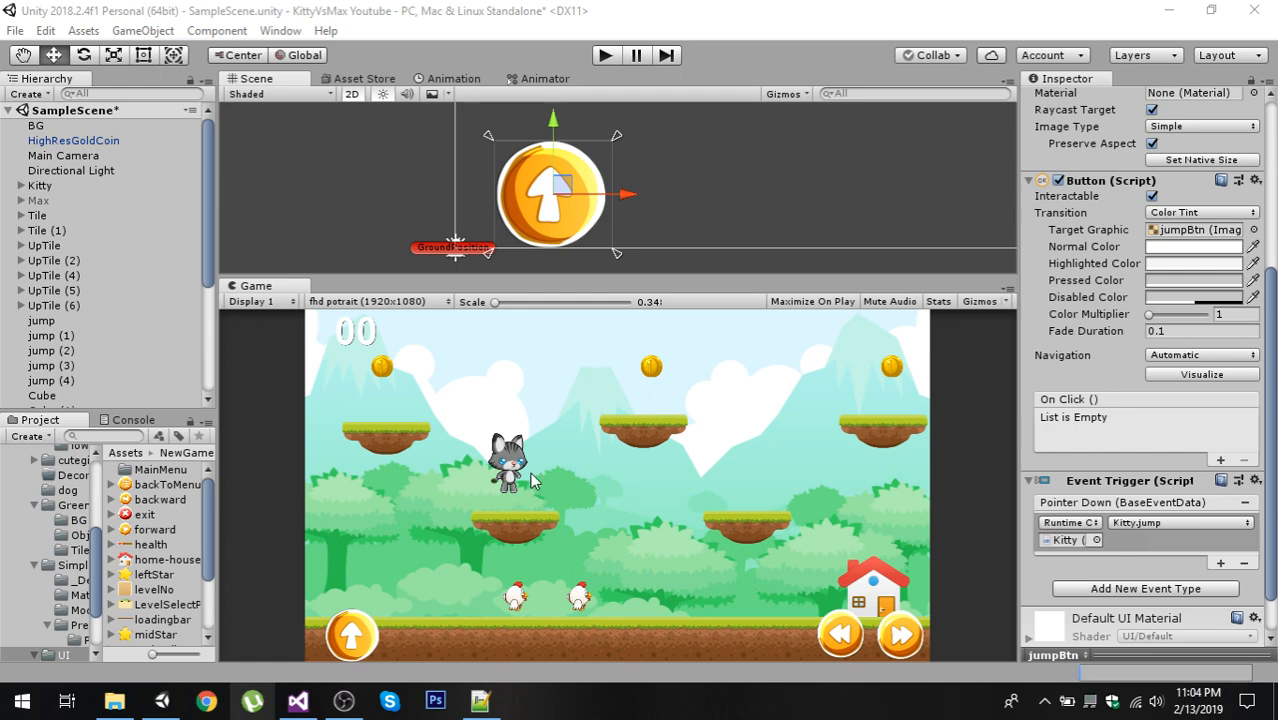
mouse_move(508, 533)
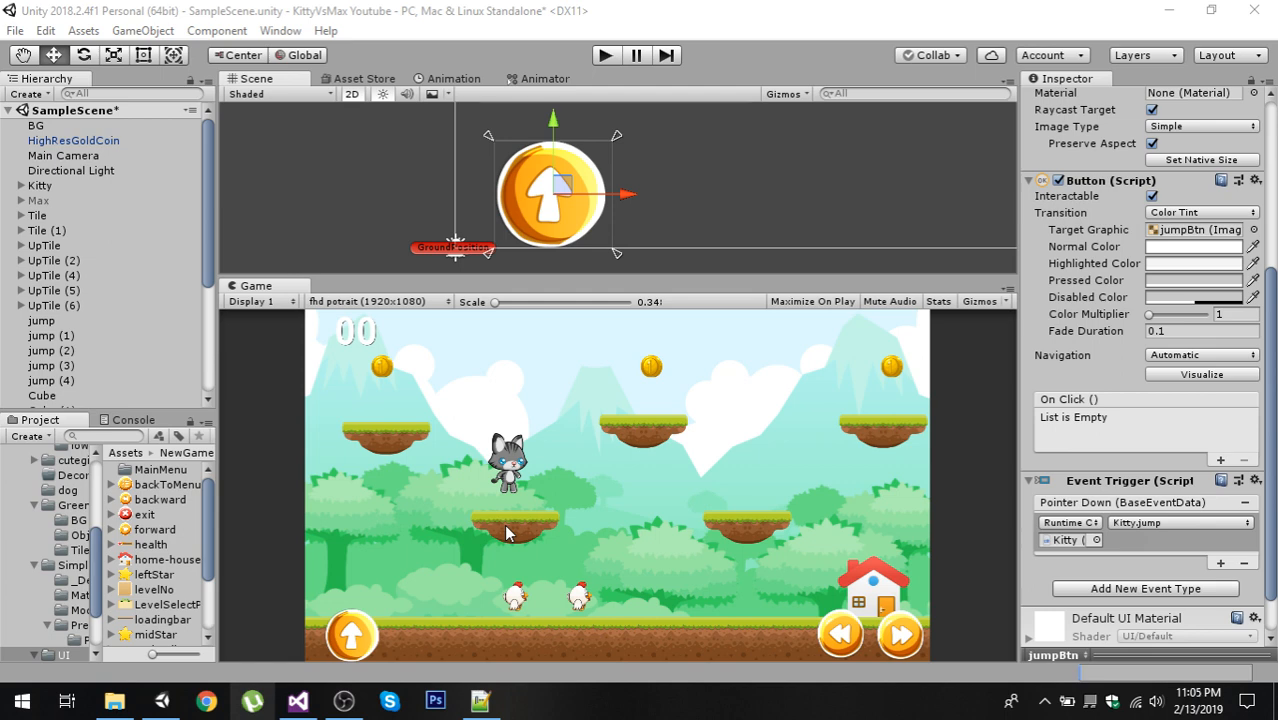
mouse_move(603, 155)
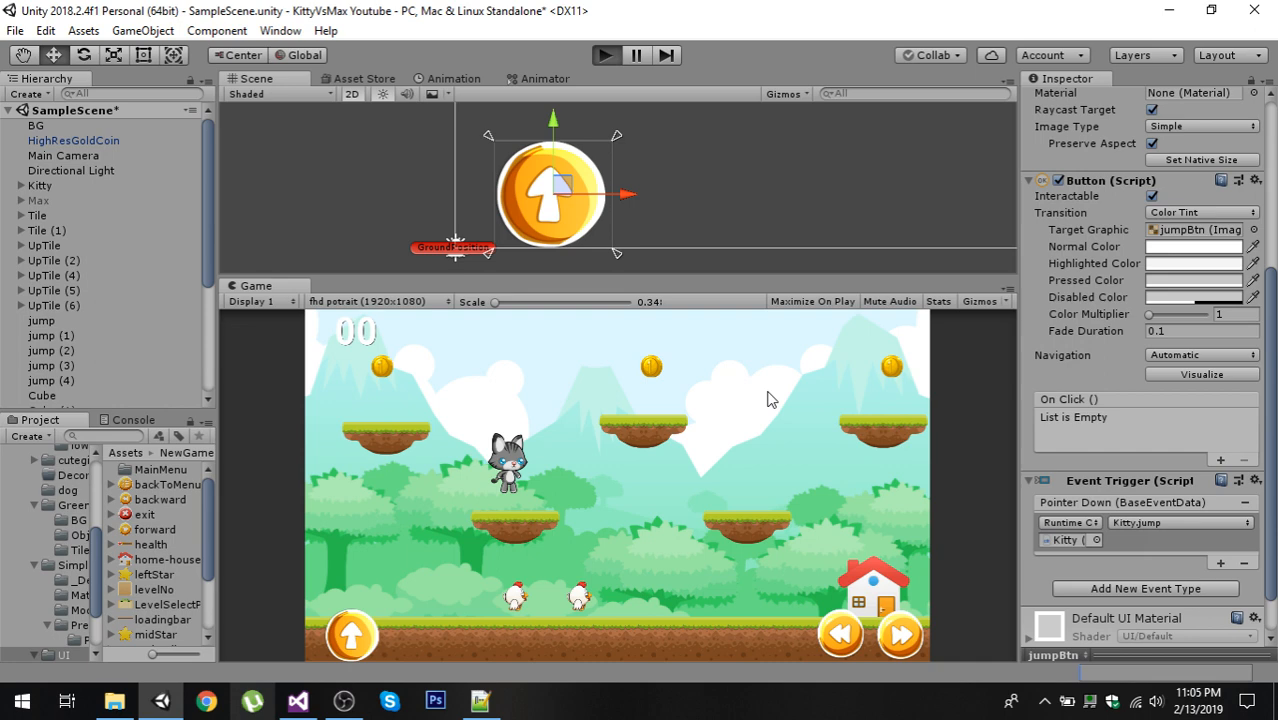
mouse_move(815, 490)
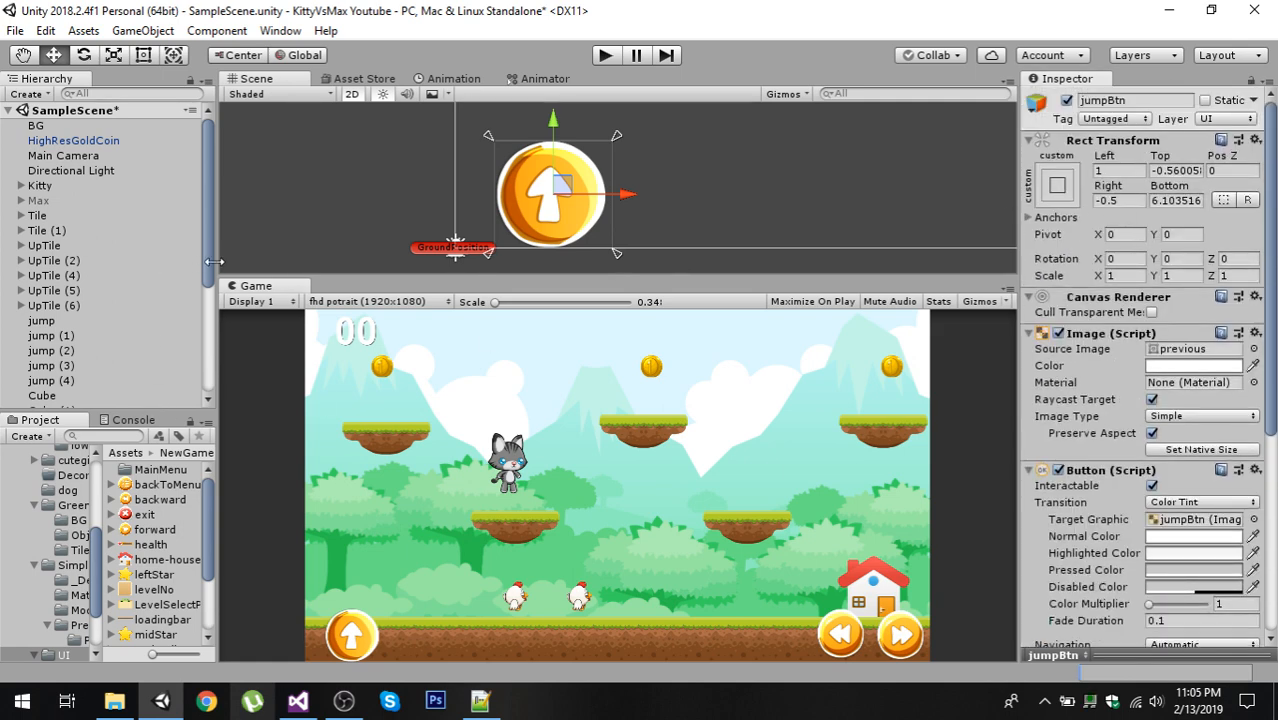
Select rightBtn under Canvas and open then close its Anchor Presets, leaving layout unchanged.
click(64, 342)
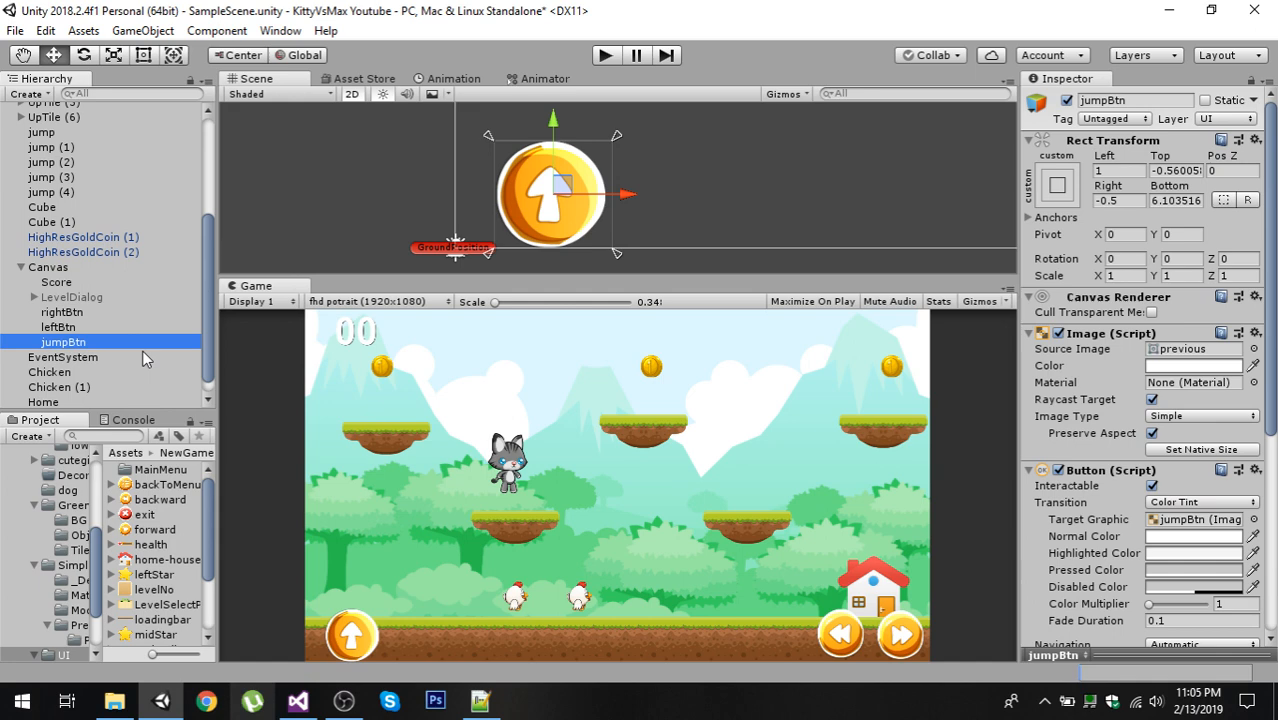
click(61, 312)
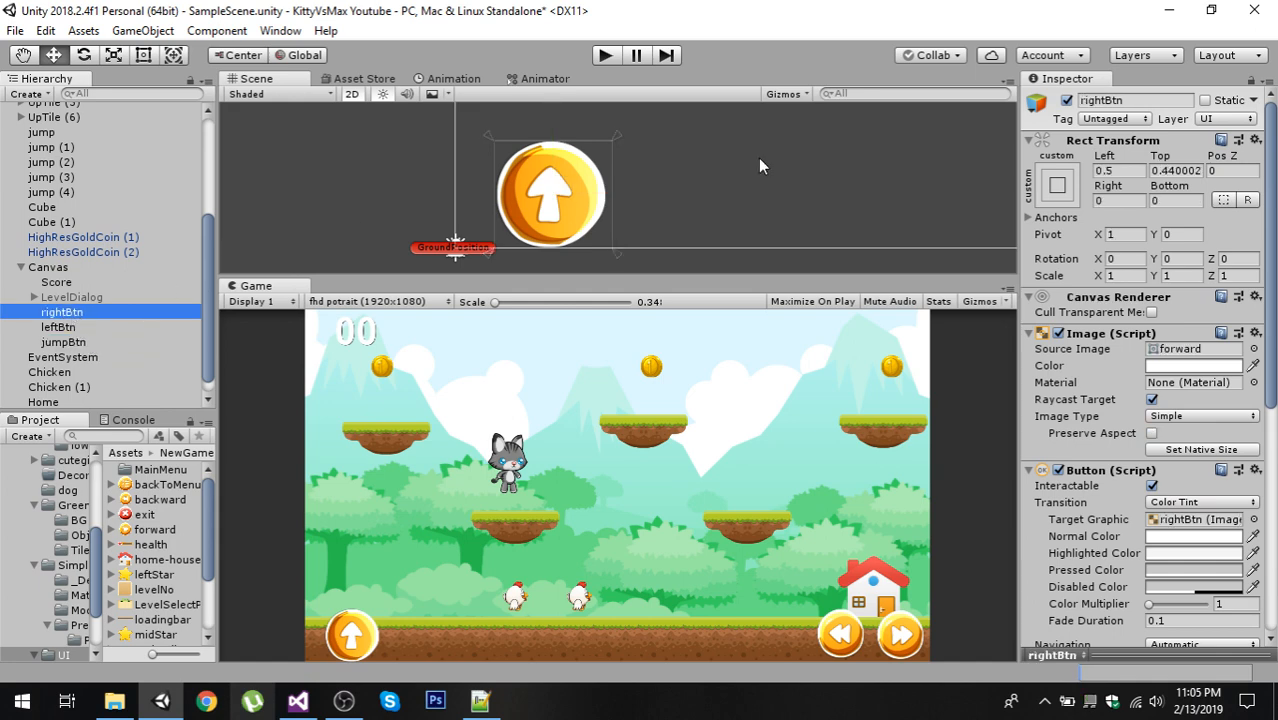
click(1058, 185)
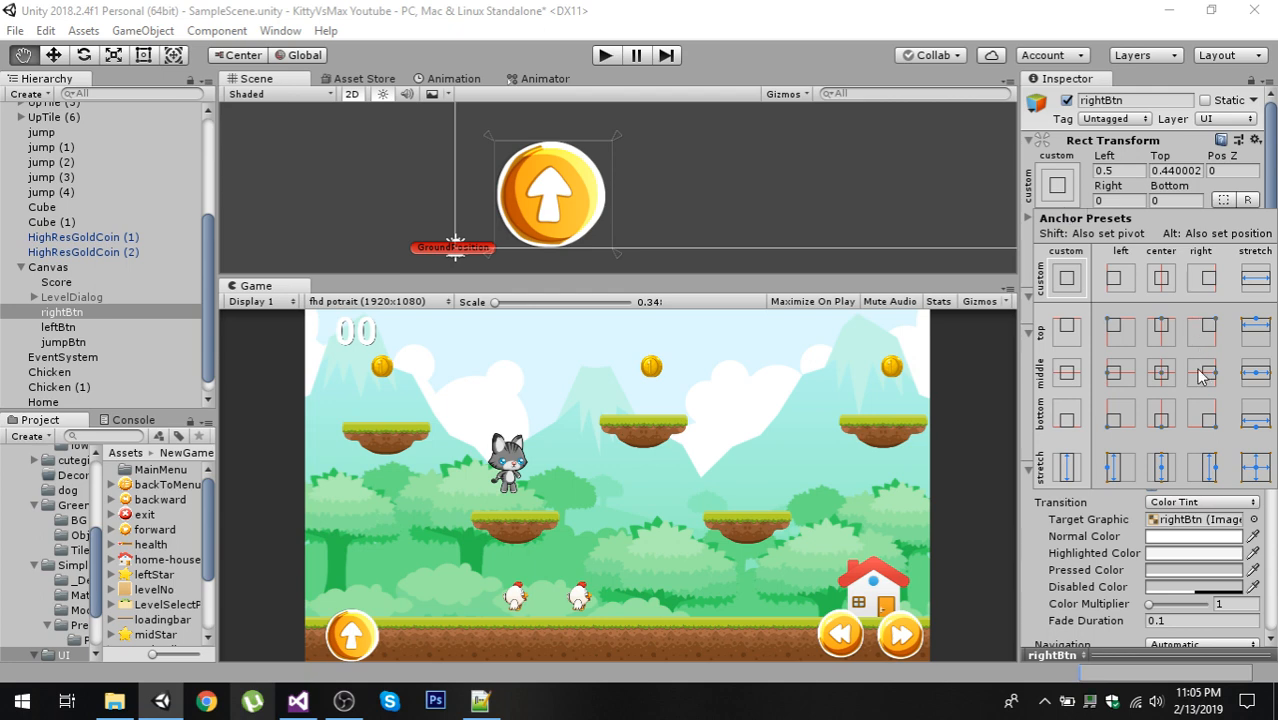
mouse_move(1208, 429)
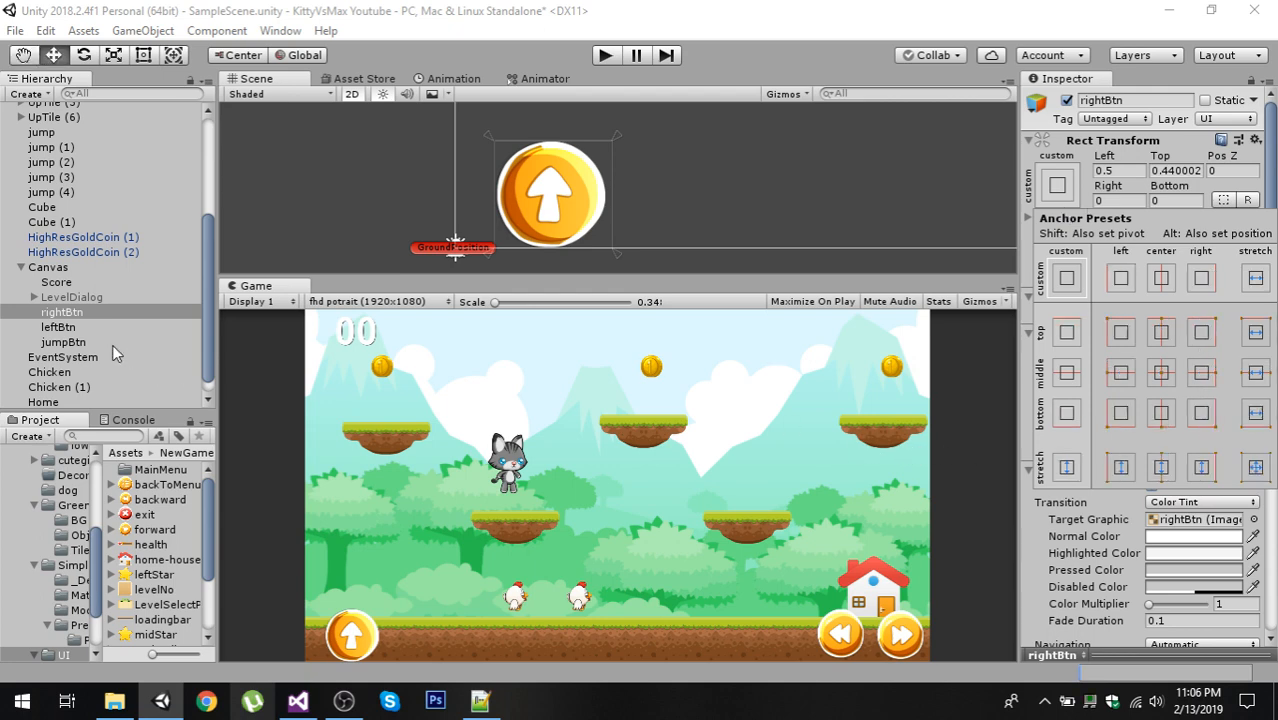
click(62, 312)
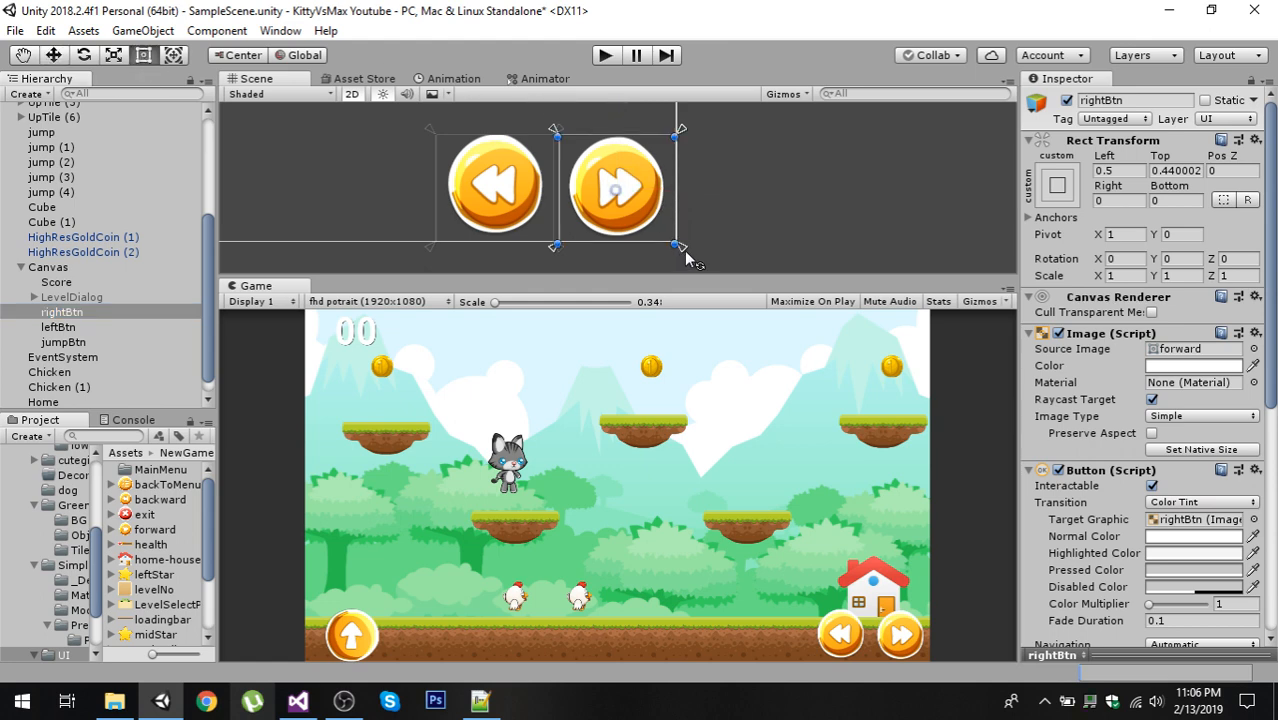
mouse_move(687, 152)
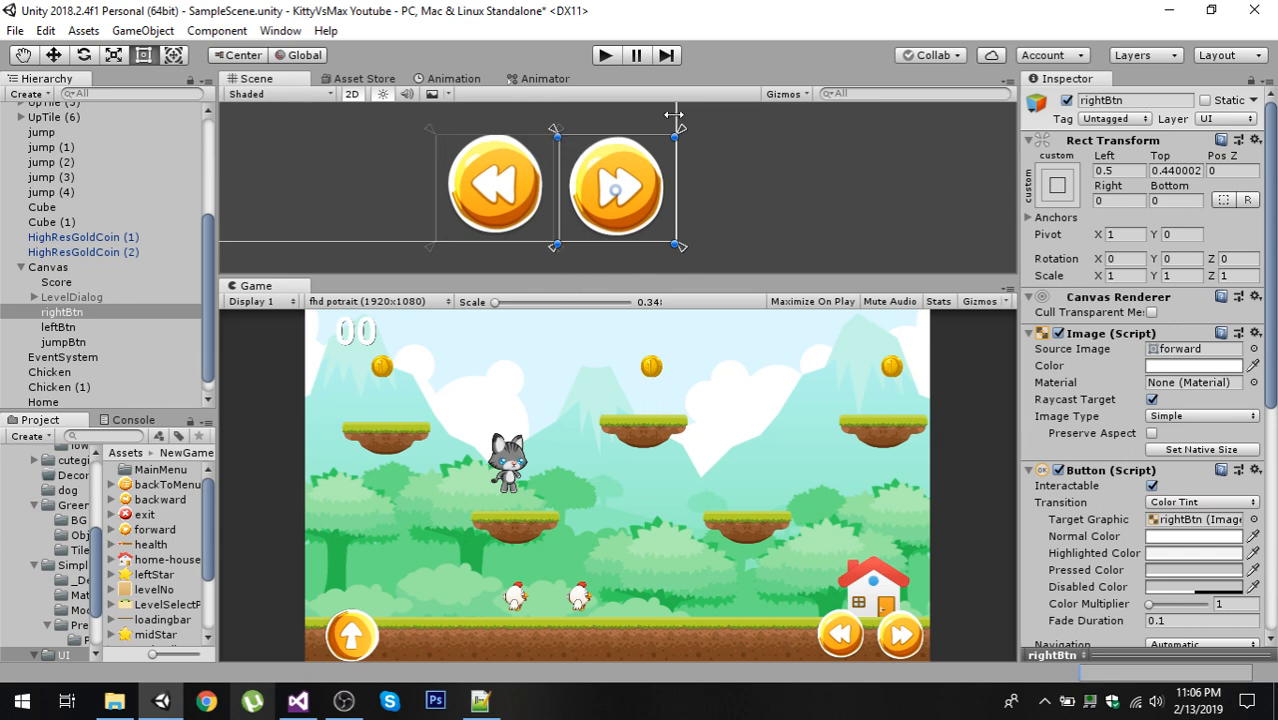
mouse_move(567, 224)
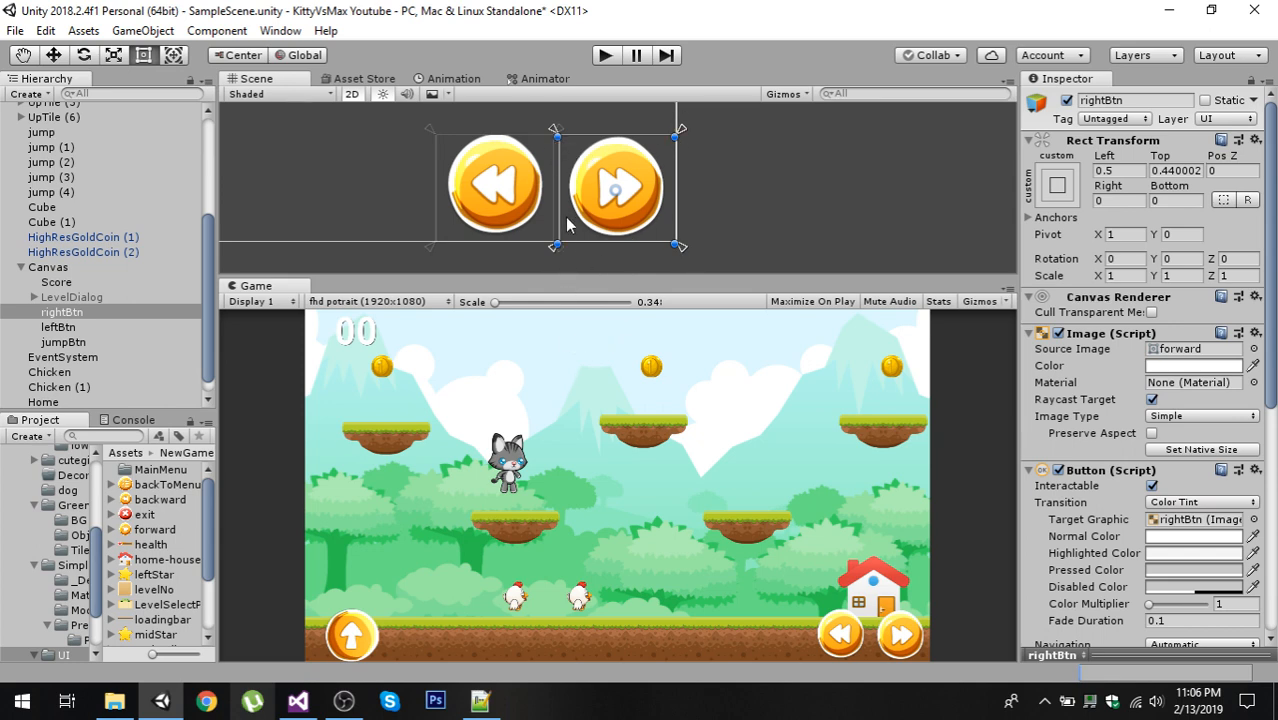
Inspect leftBtn, then reselect rightBtn to view its Kitty.OnPointerEnter_Right trigger.
click(495, 185)
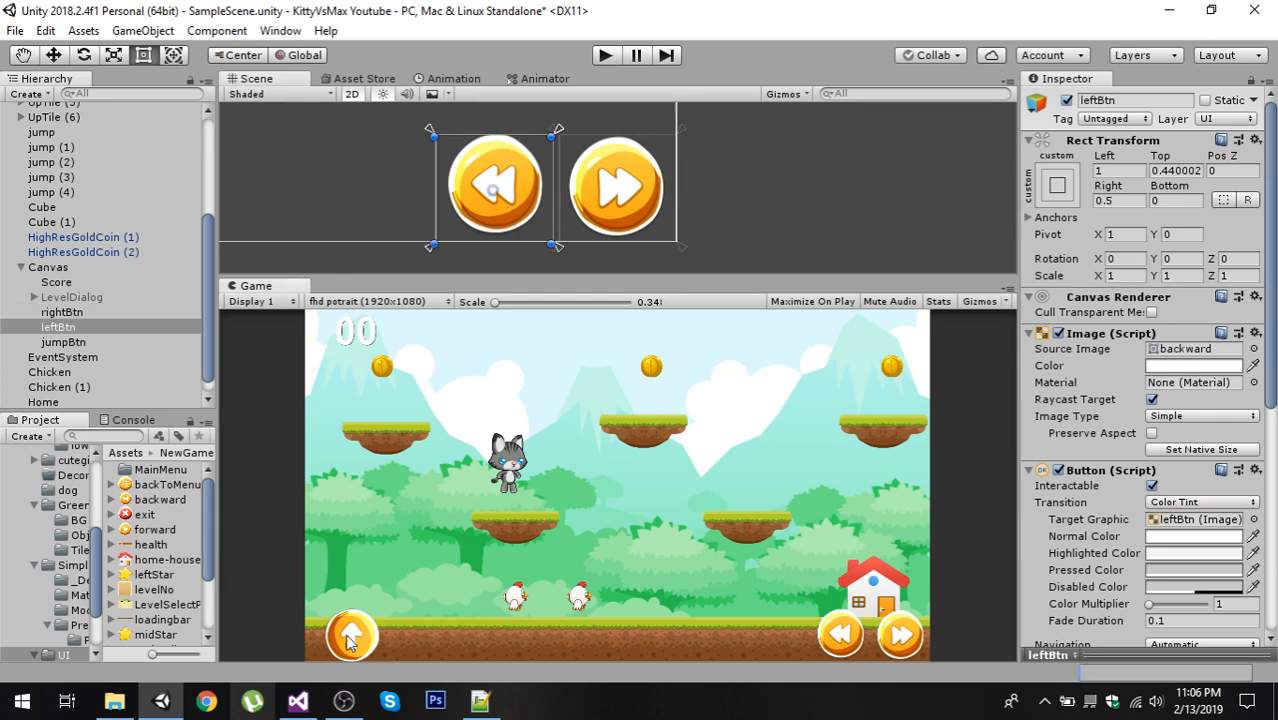
mouse_move(883, 541)
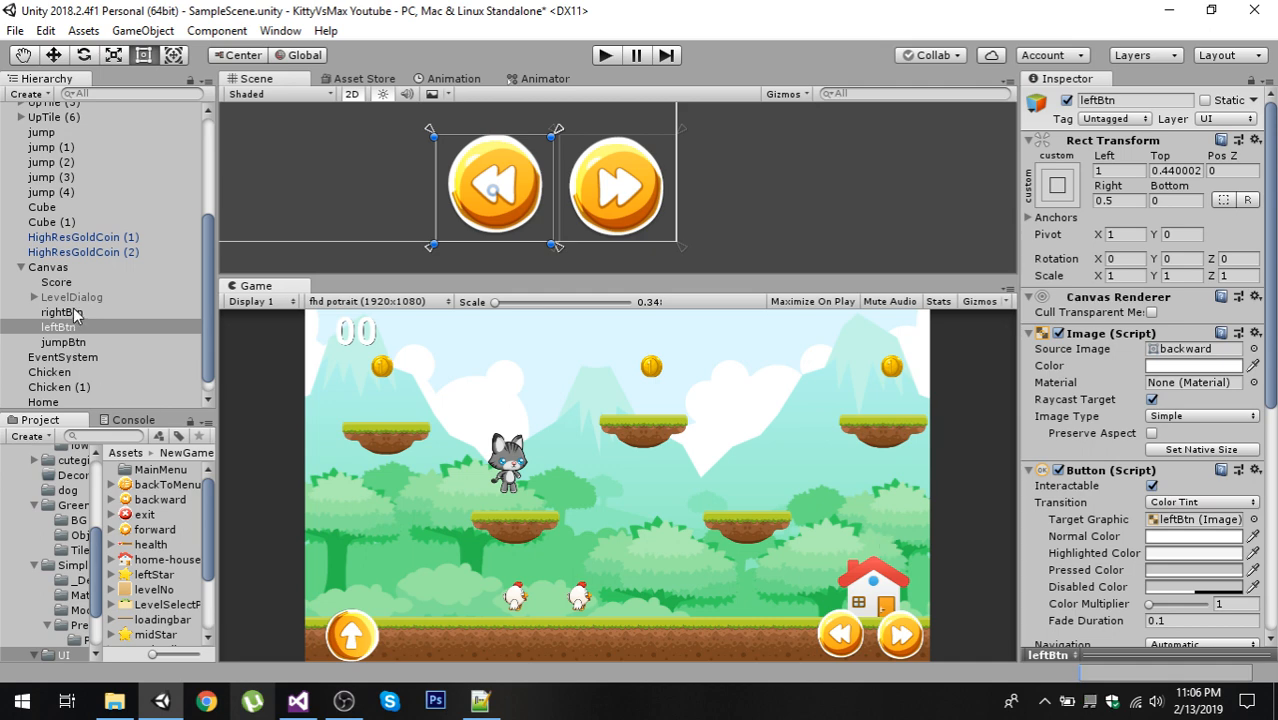
click(61, 312)
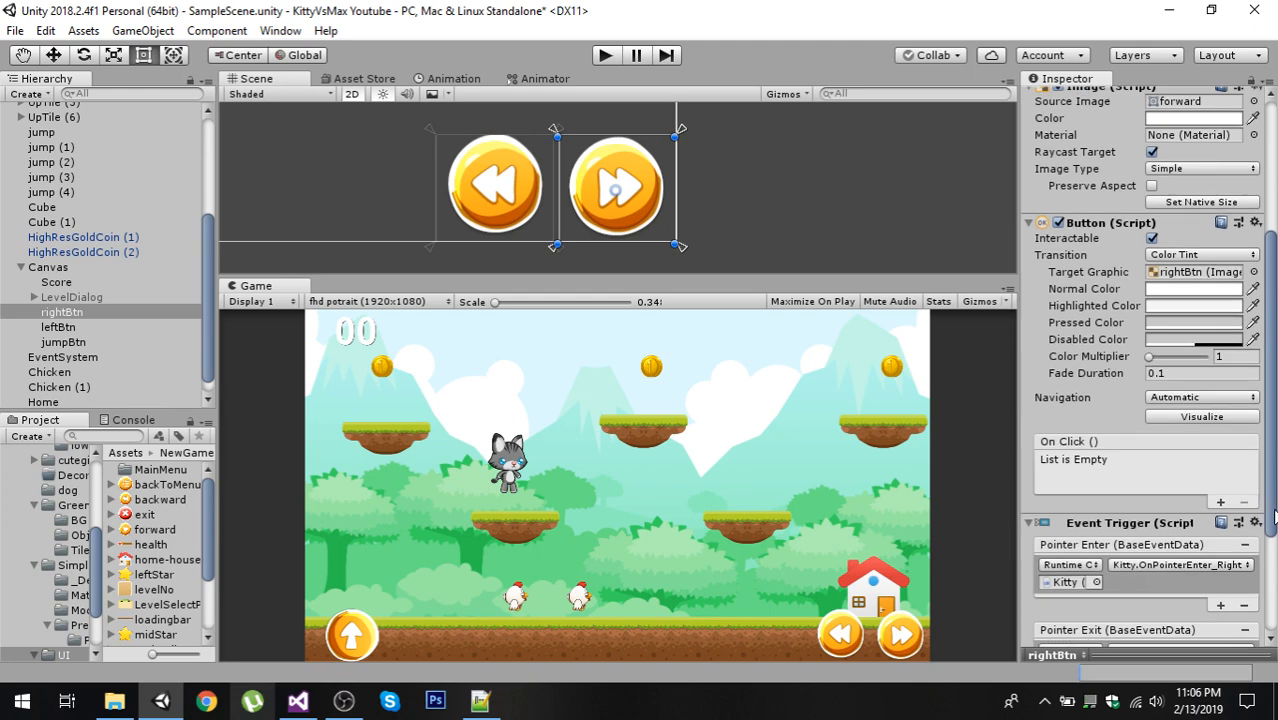
Review rightBtn's Event Trigger: Pointer Enter calls OnPointerEnter_Right, Pointer Exit calls OnPointerExit.
scroll(down, 3)
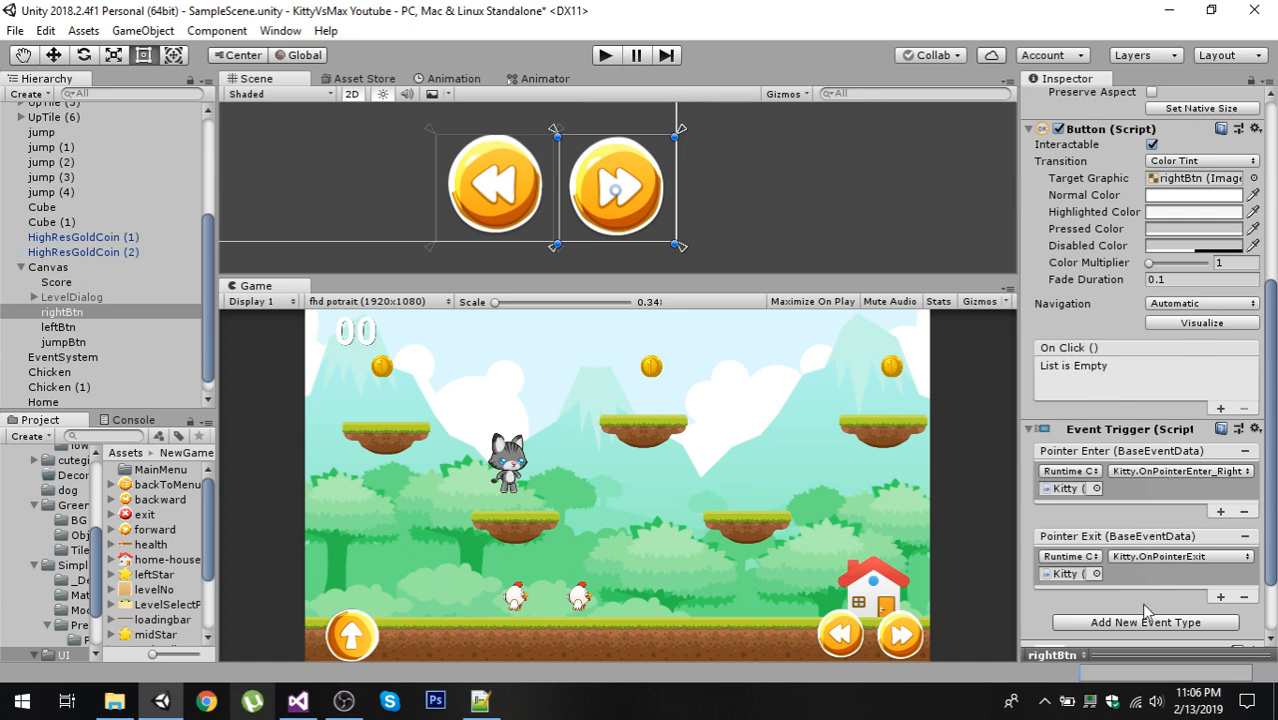
scroll(down, 3)
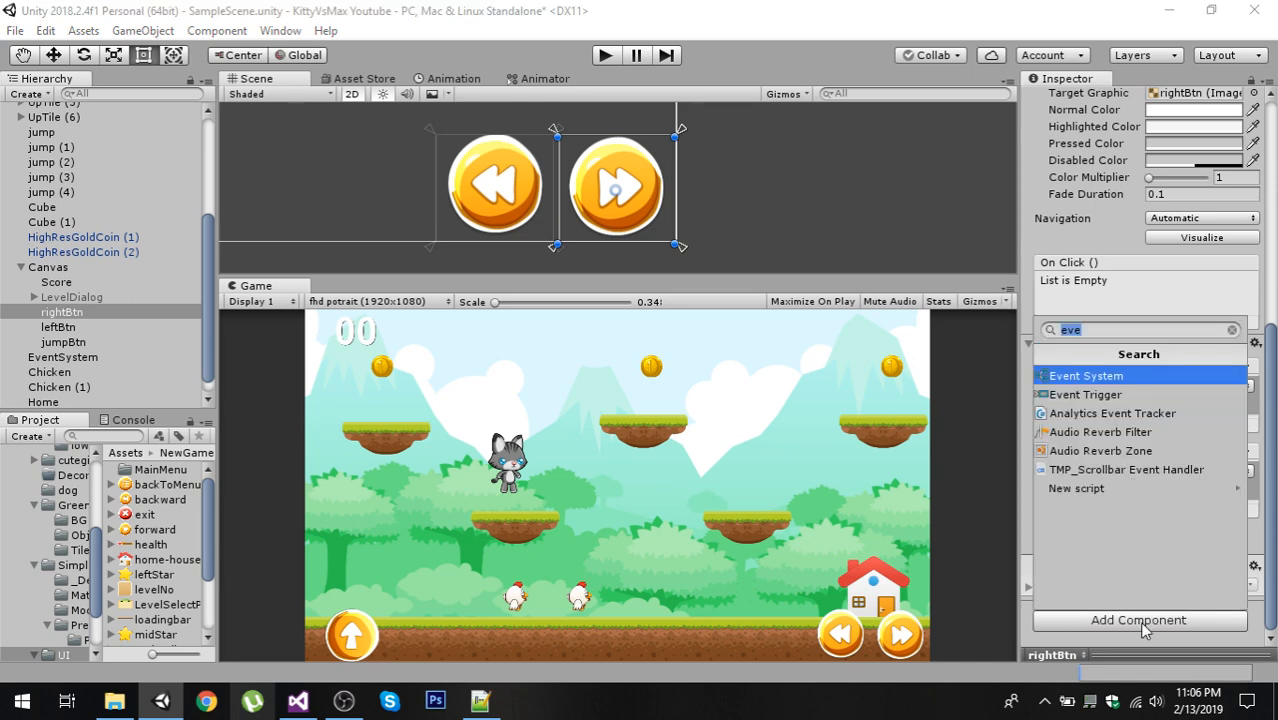
mouse_move(1100, 450)
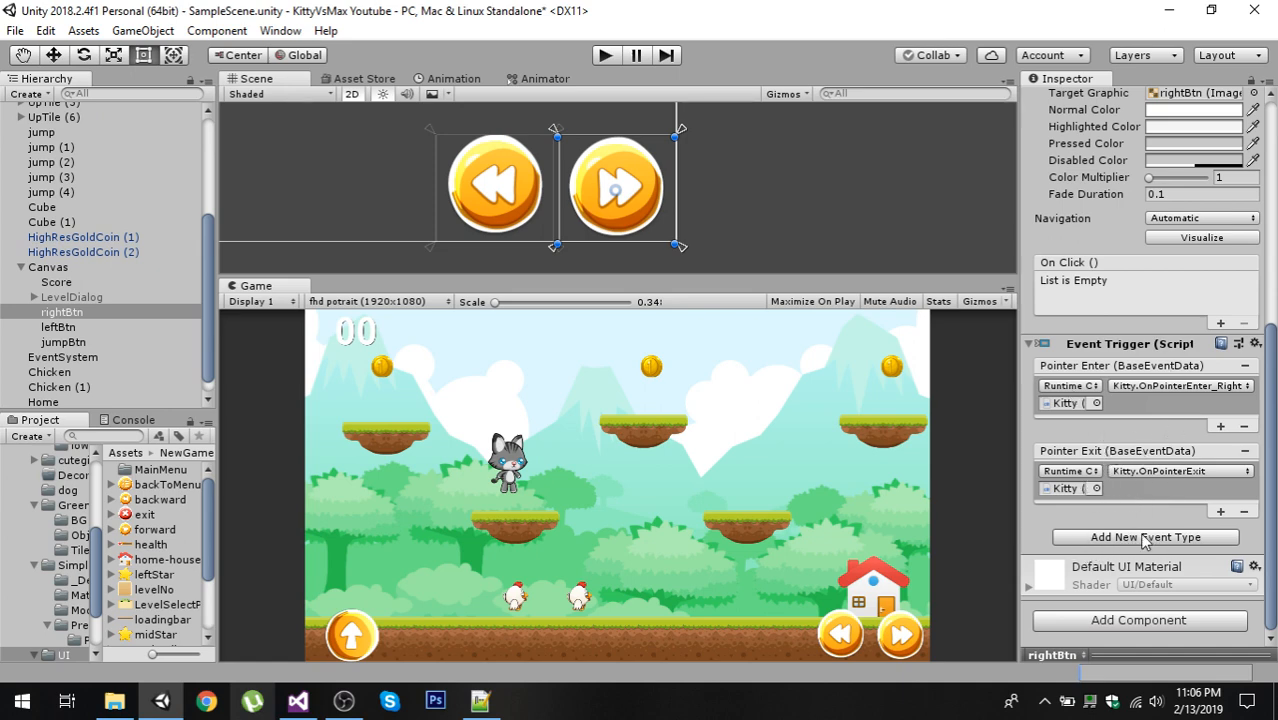
click(1144, 537)
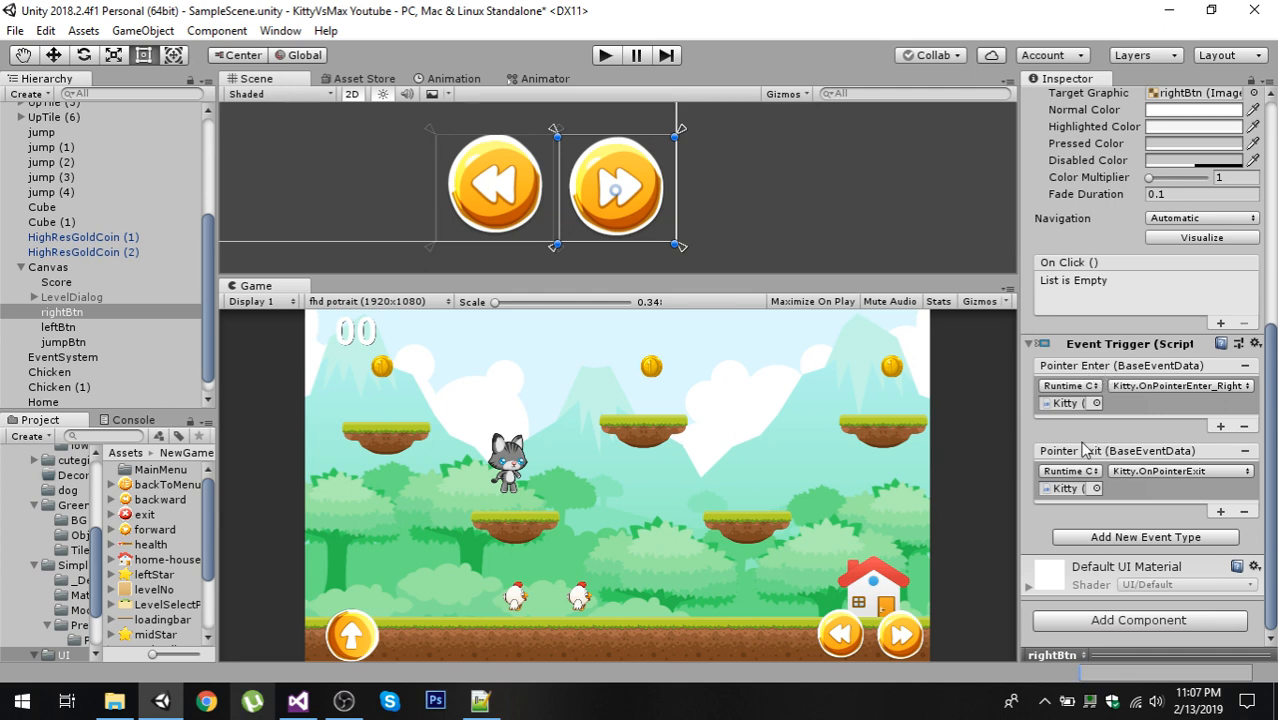
mouse_move(1085, 452)
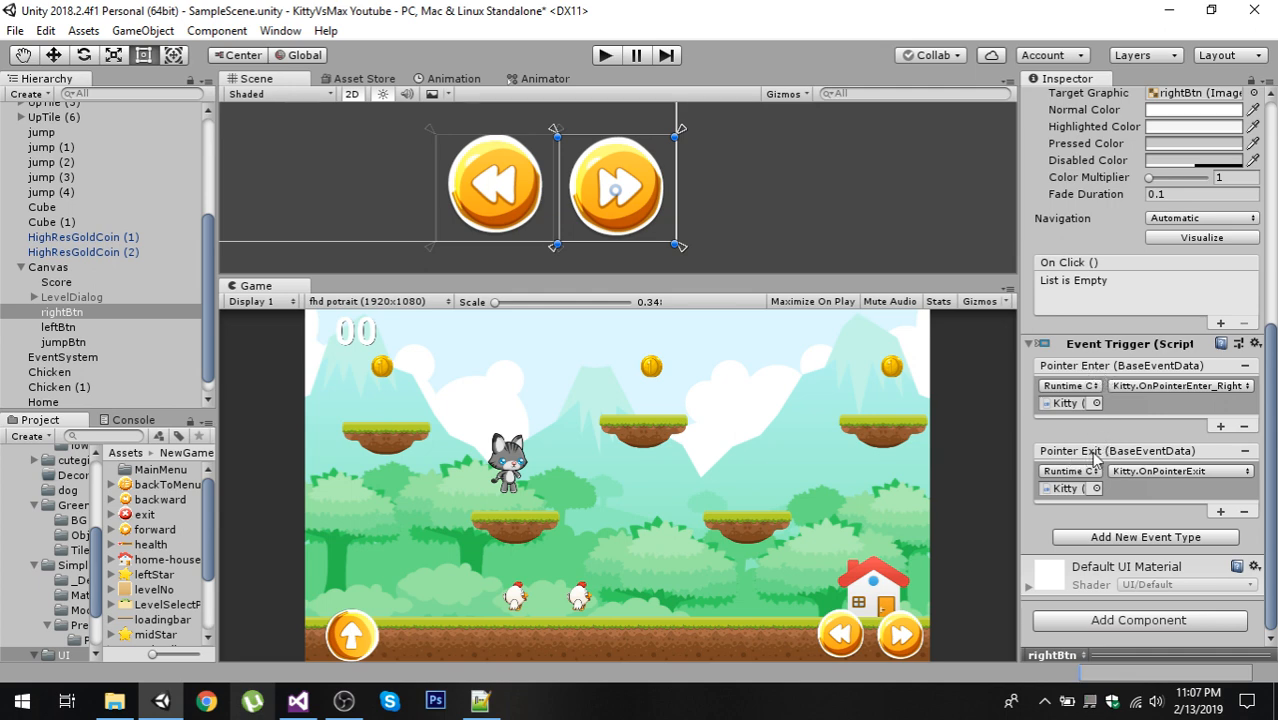
mouse_move(258, 328)
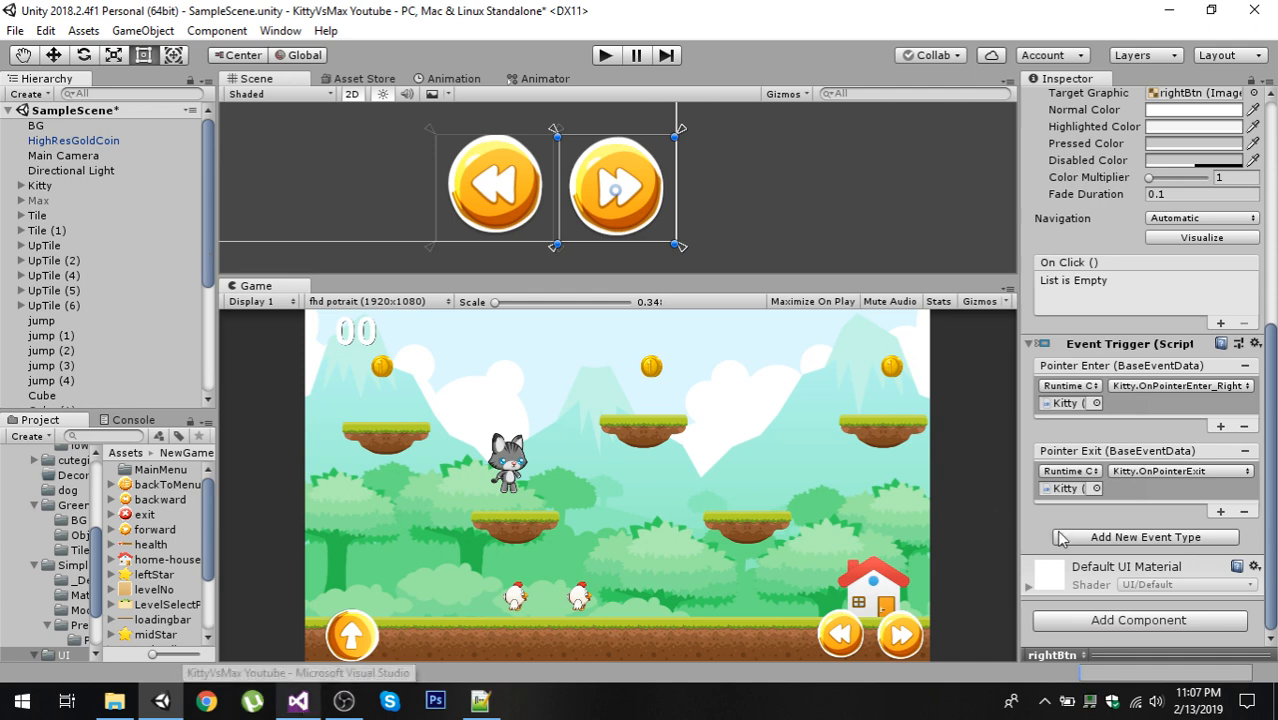
click(298, 700)
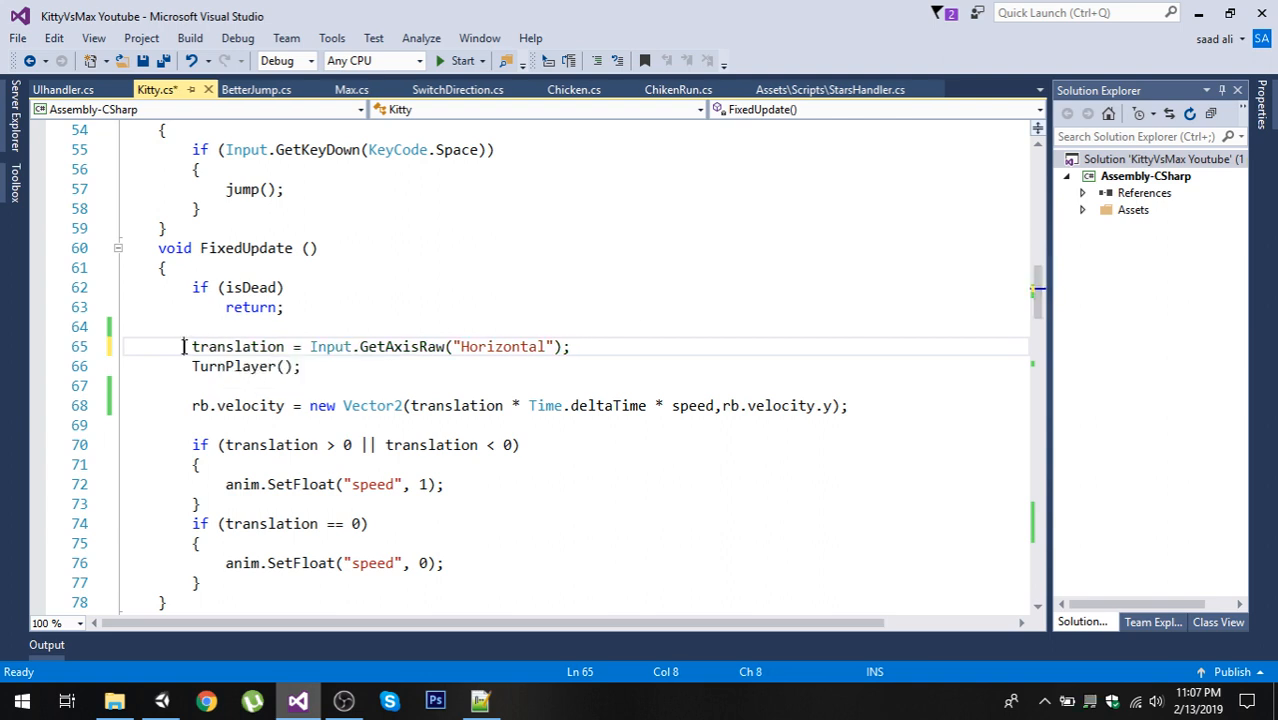
Comment out line 65, translation = Input.GetAxisRaw("Horizontal"), and save Kitty.cs.
drag(192, 346, 570, 346)
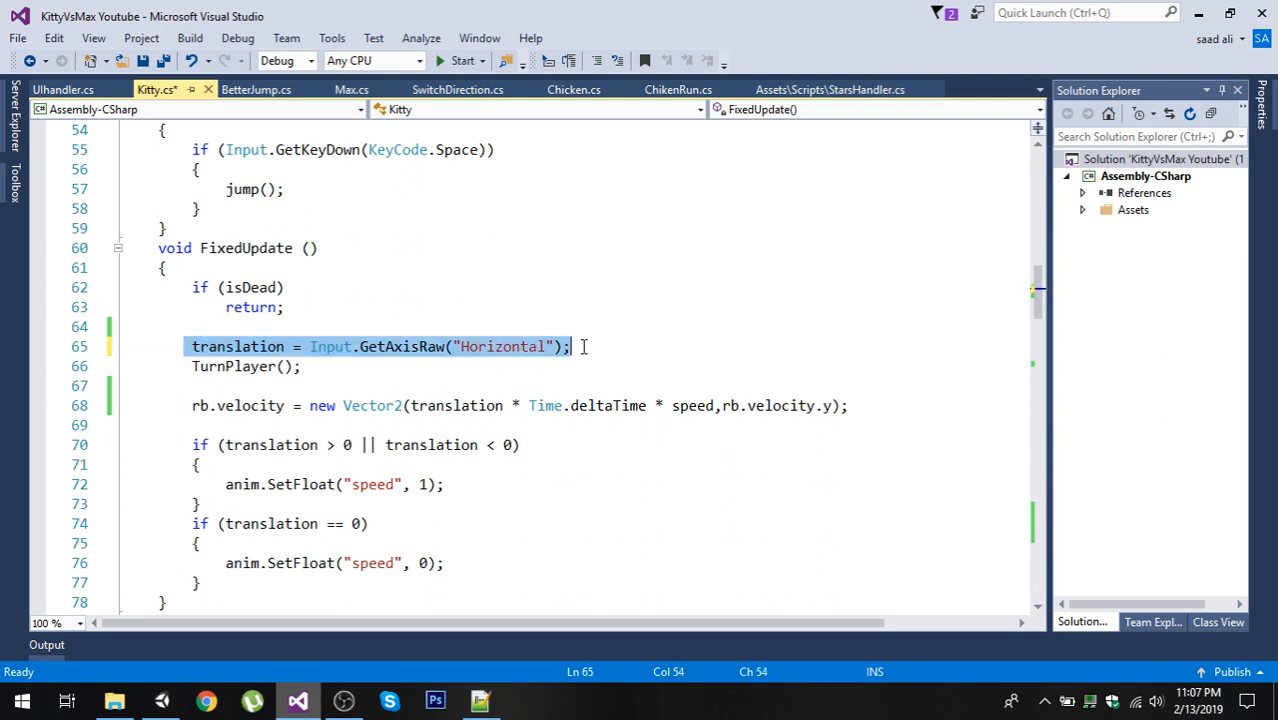
click(332, 346)
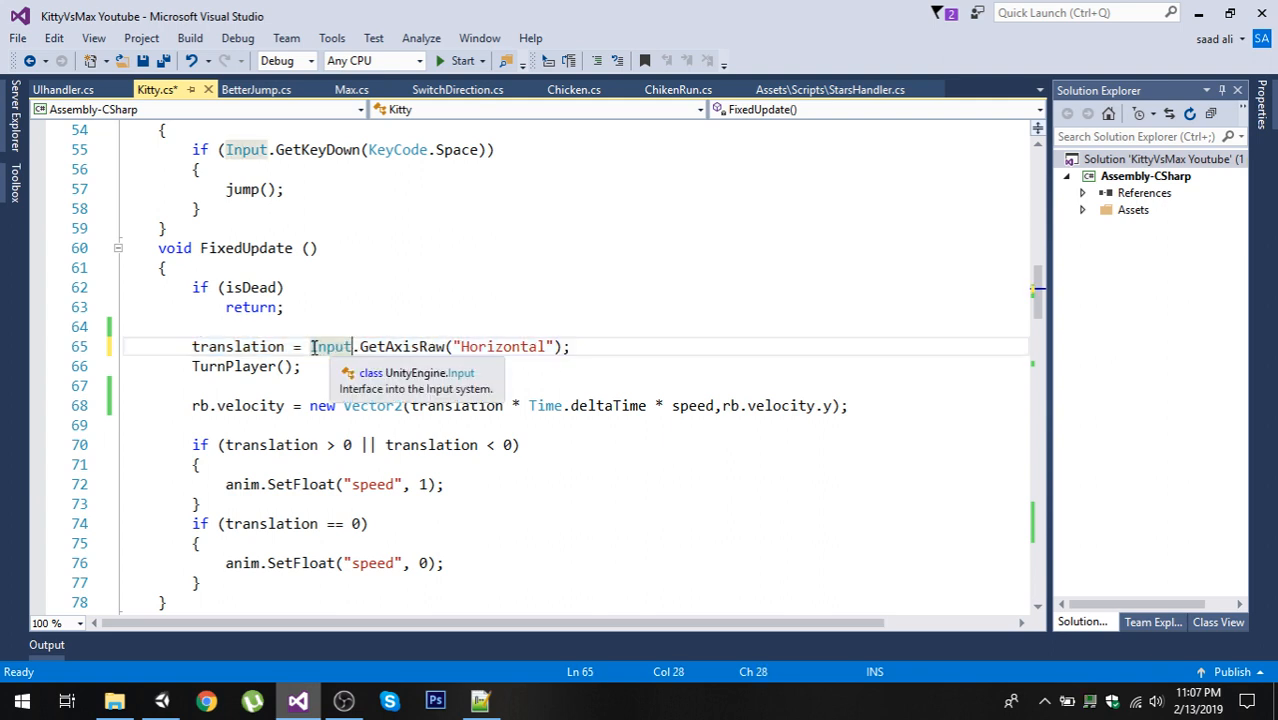
click(588, 347)
text(//)
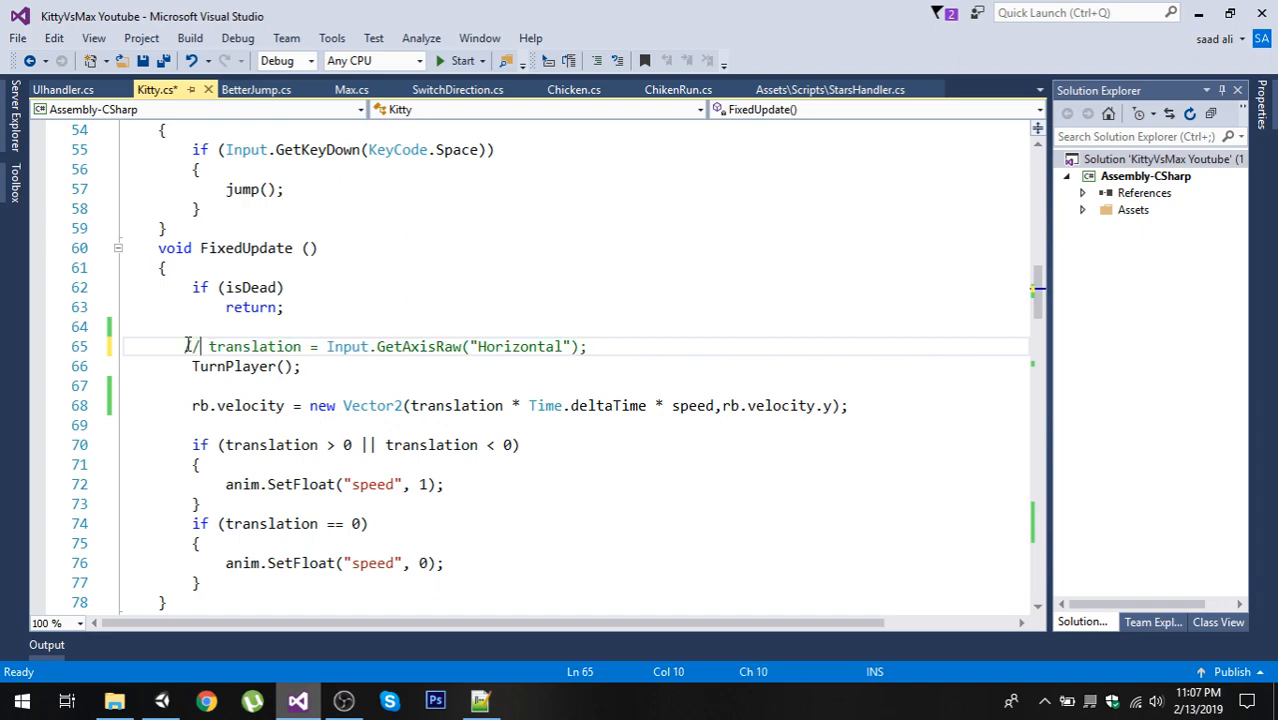
key(ctrl+s)
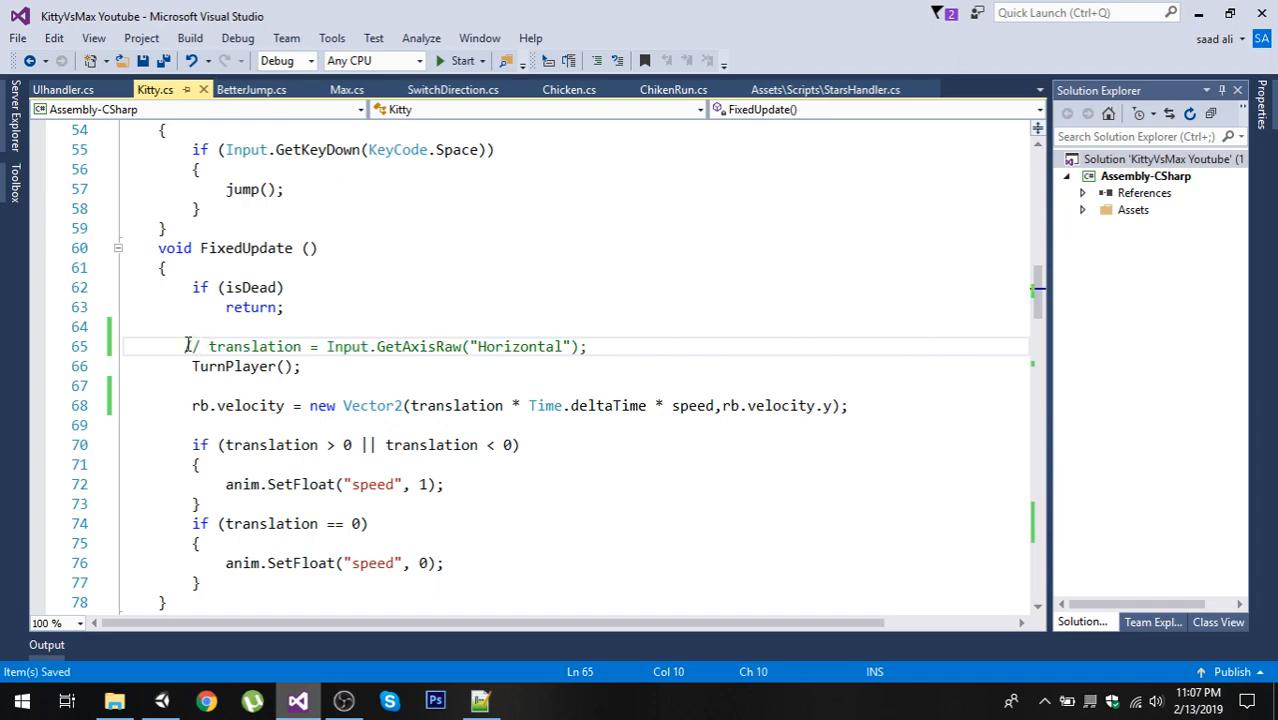
scroll(down, 3)
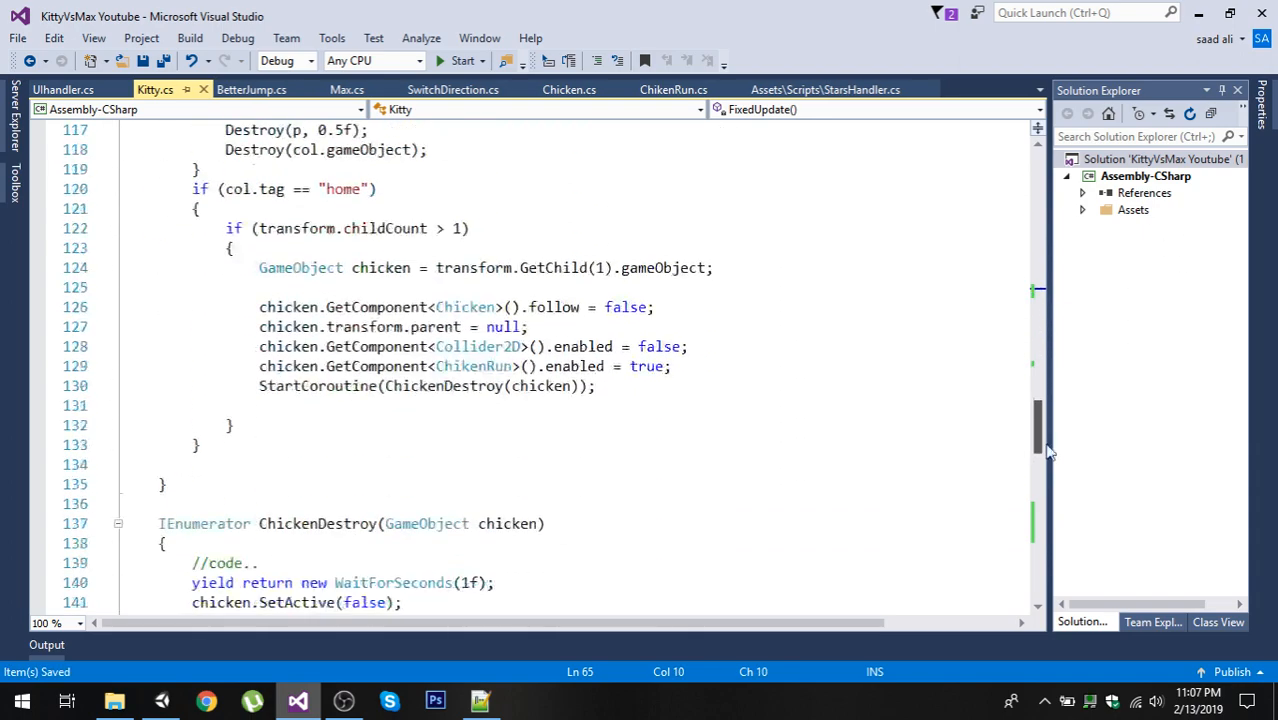
scroll(down, 3)
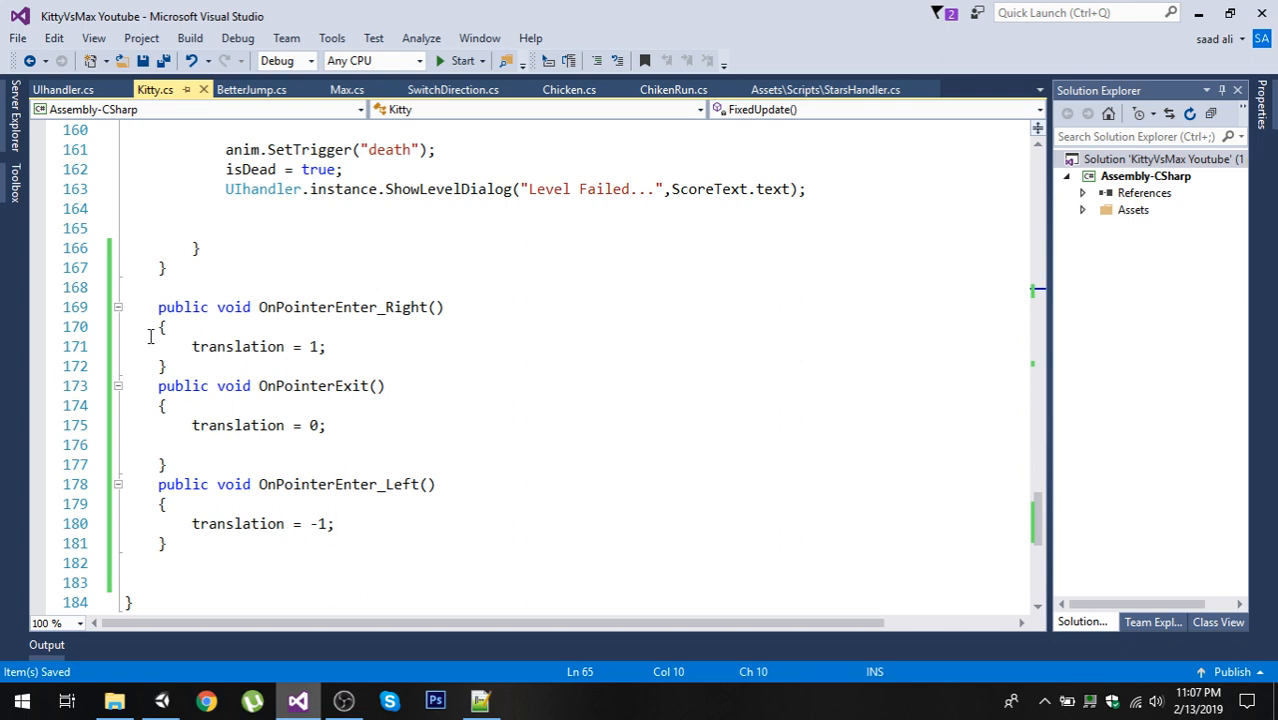
click(153, 307)
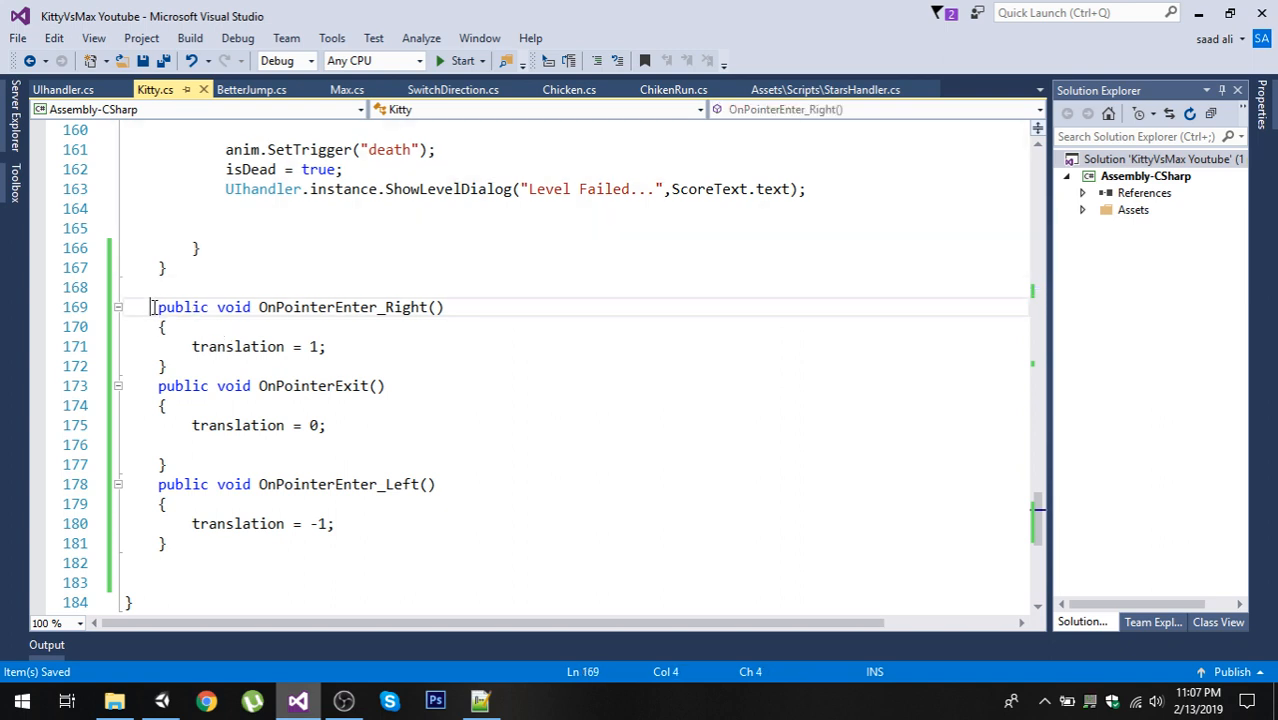
drag(153, 307, 305, 385)
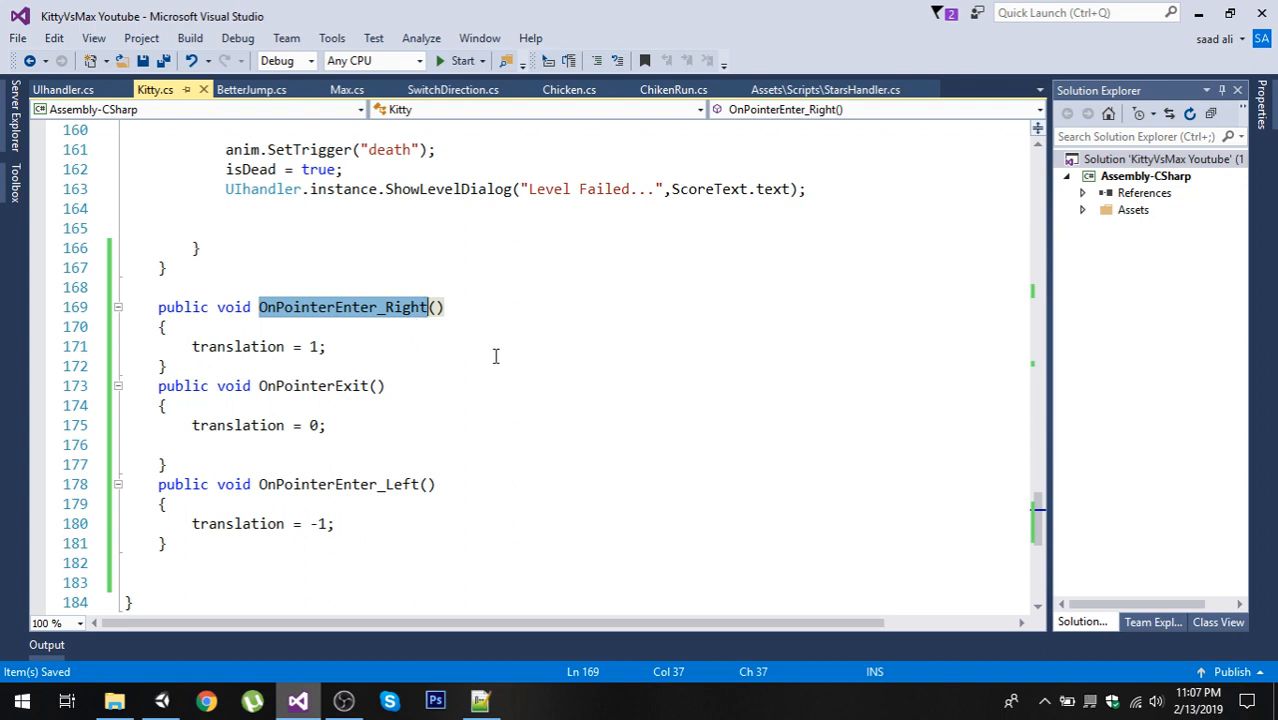
mouse_move(564, 360)
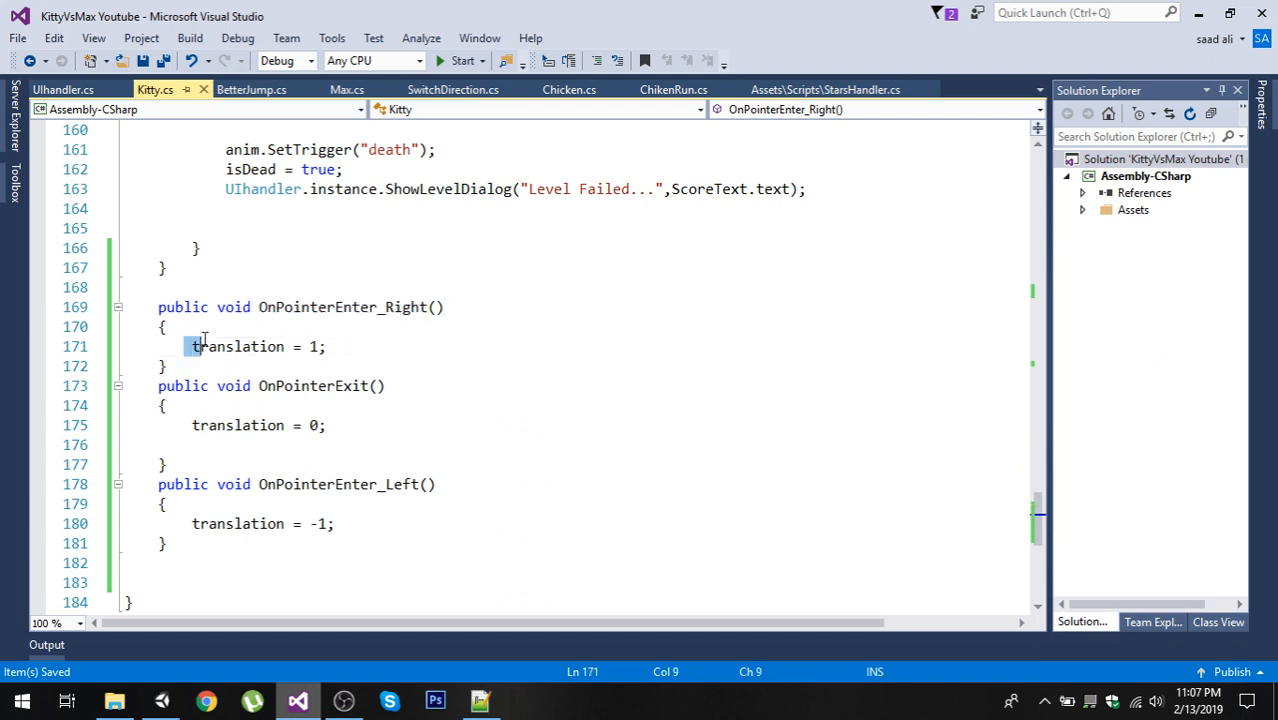
drag(190, 346, 326, 346)
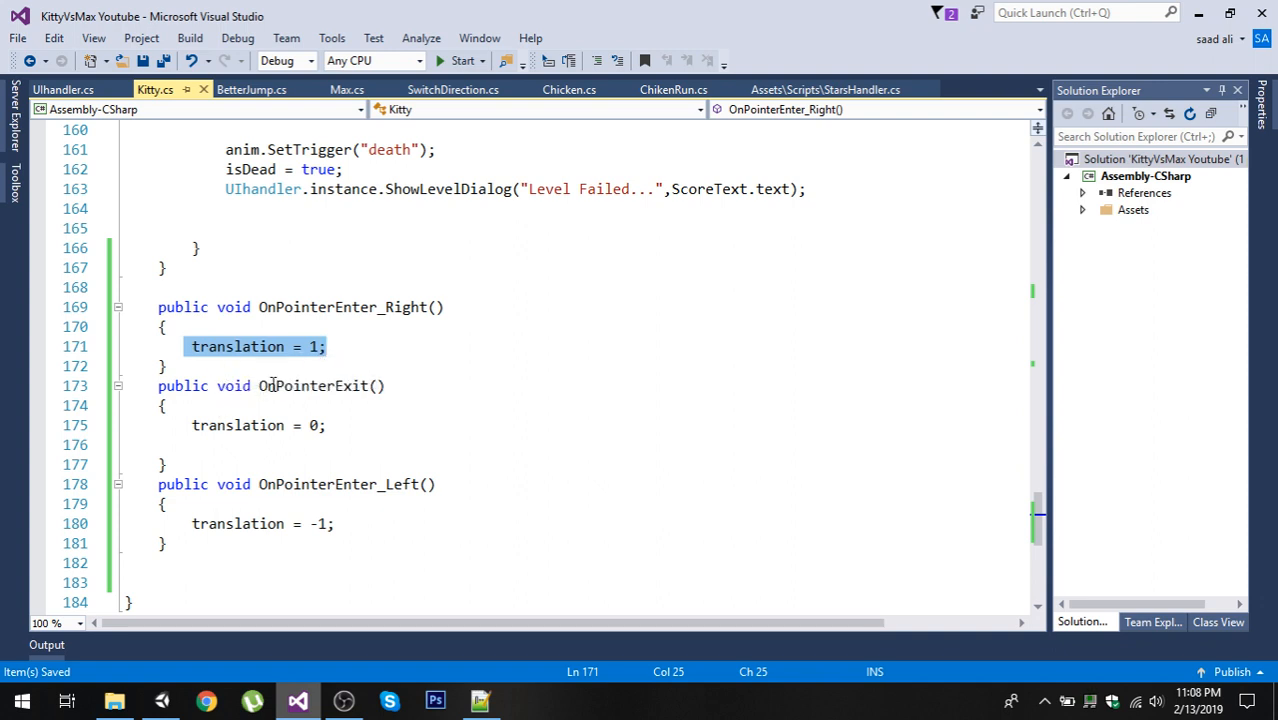
double_click(300, 386)
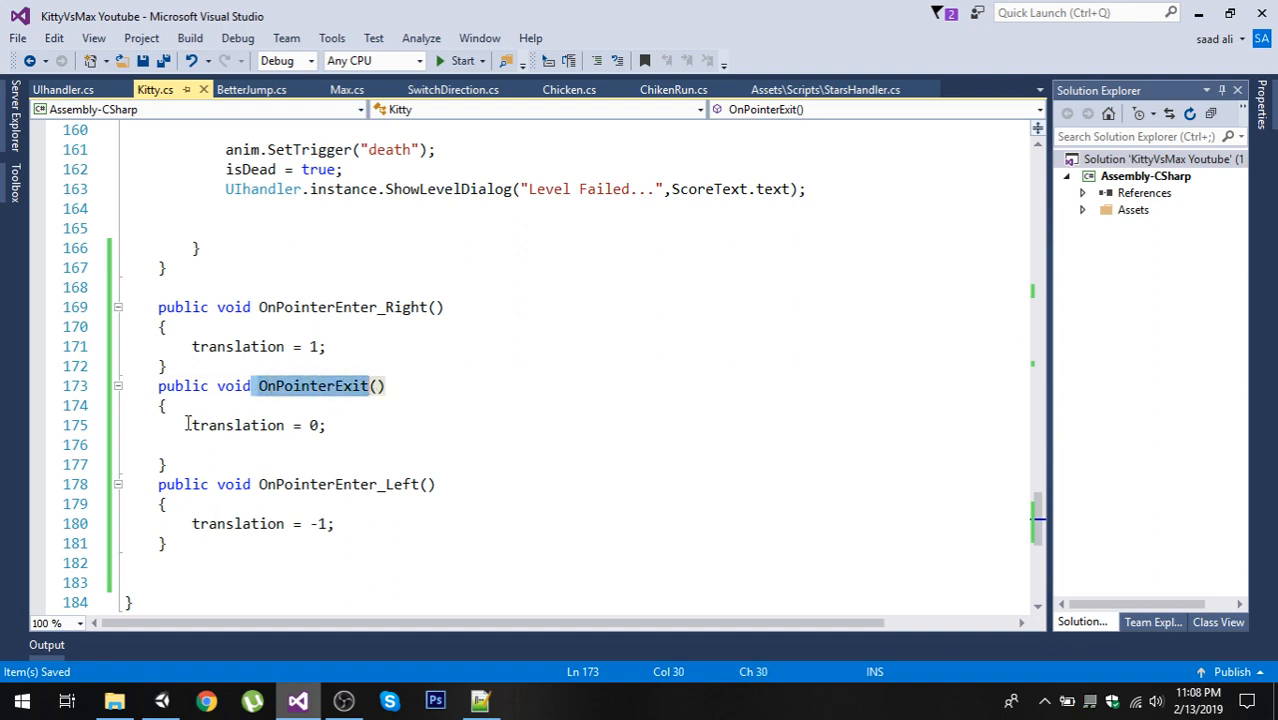
triple_click(238, 425)
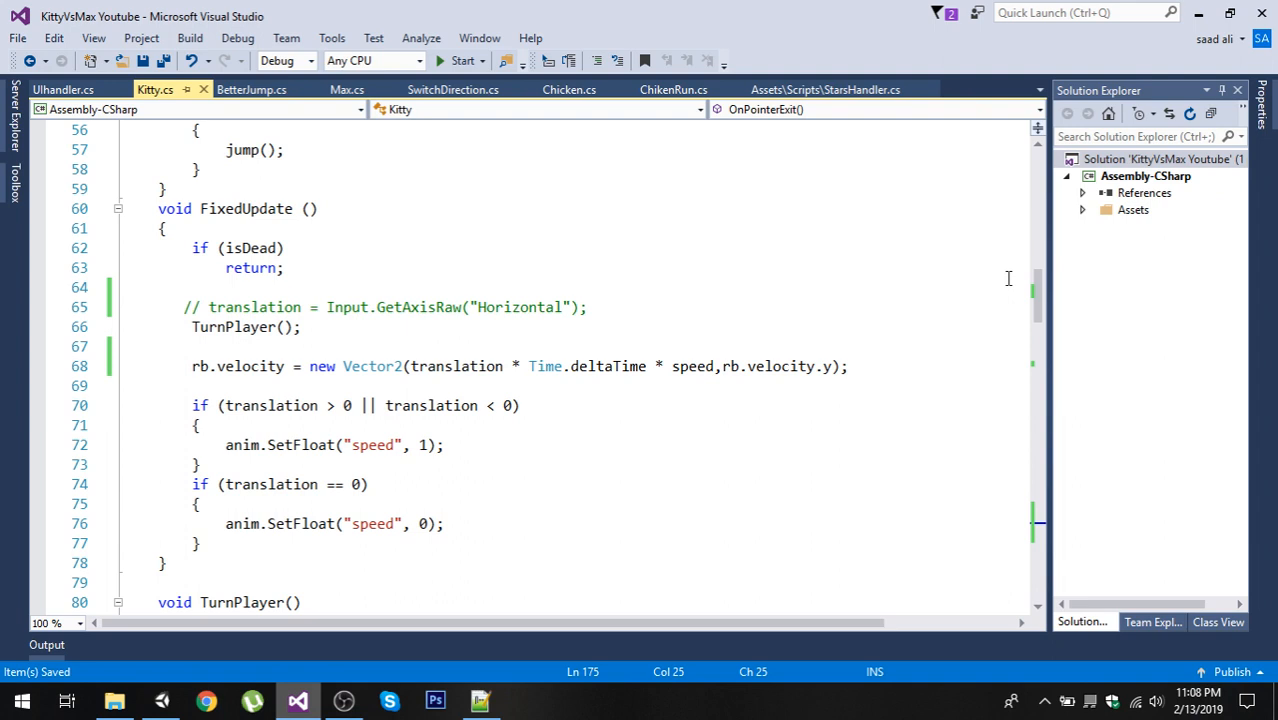
double_click(254, 307)
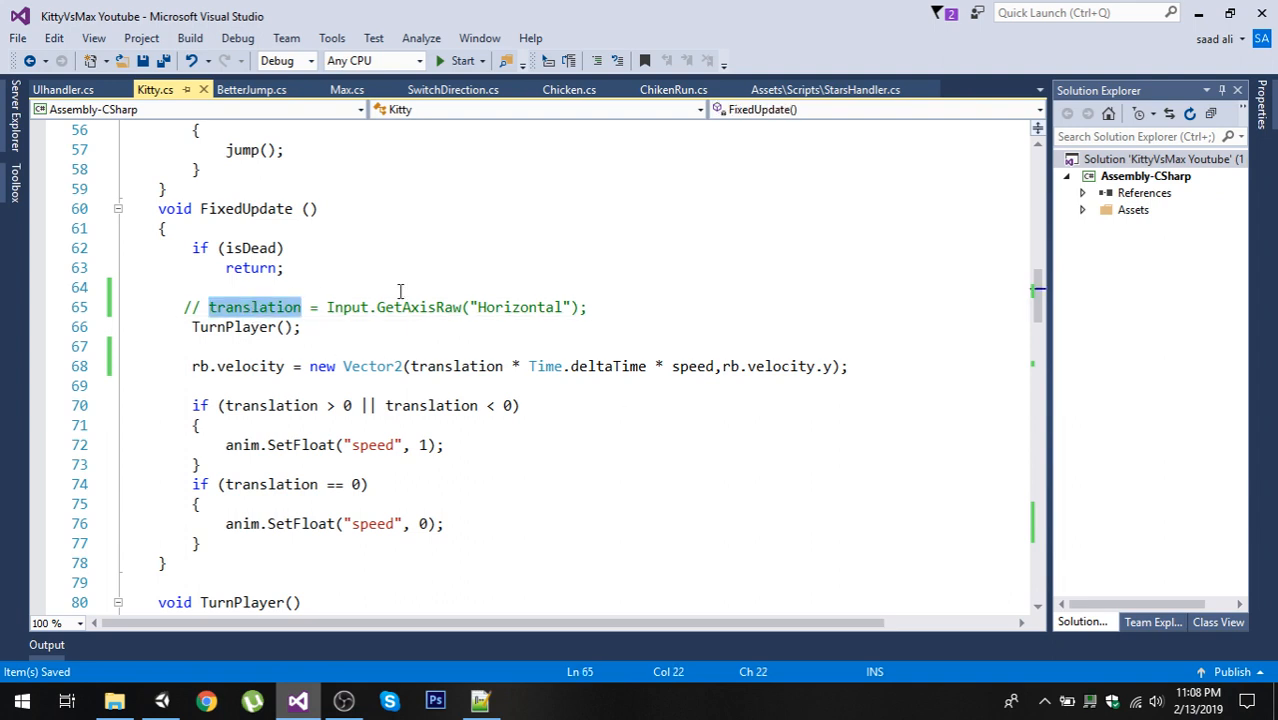
mouse_move(490, 318)
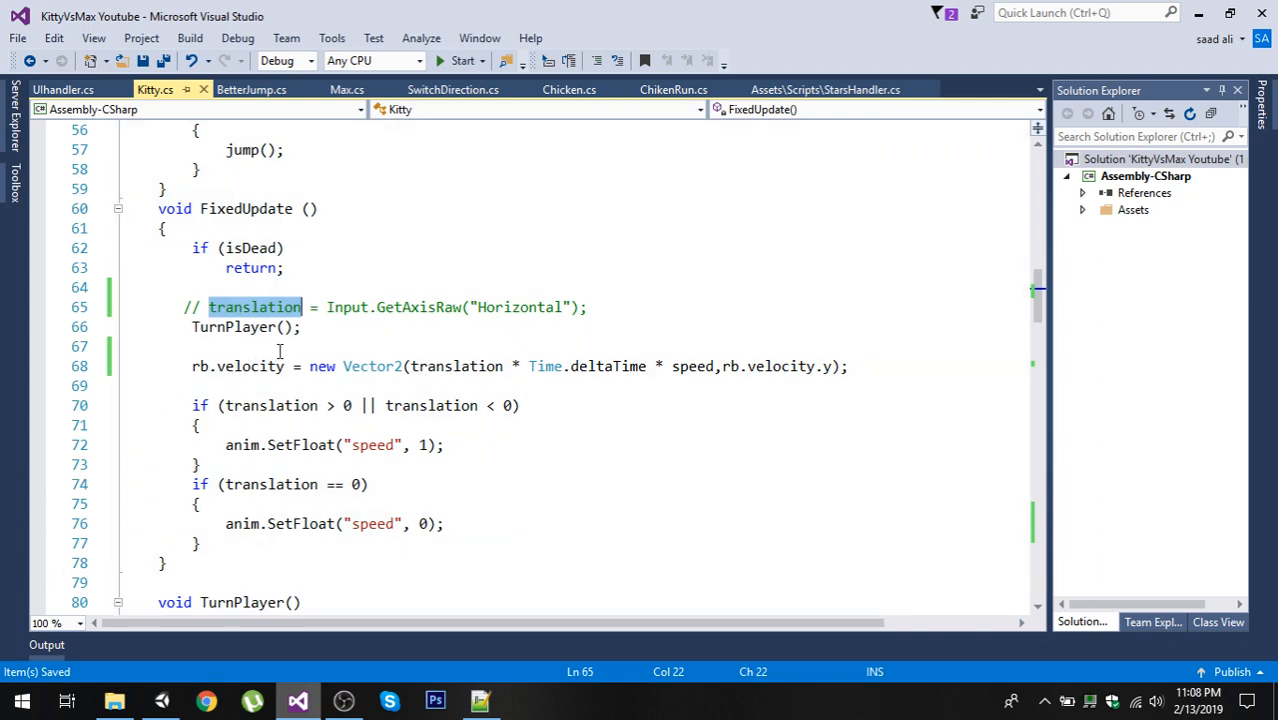
mouse_move(190, 395)
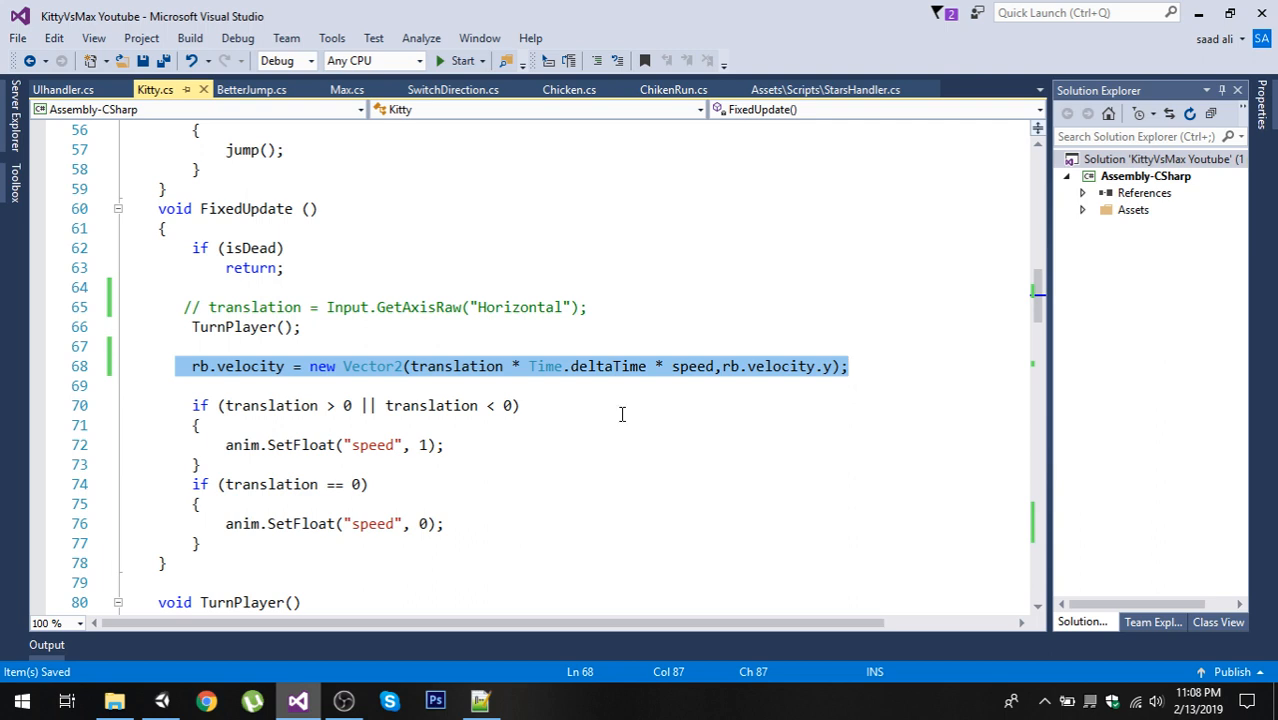
mouse_move(455, 366)
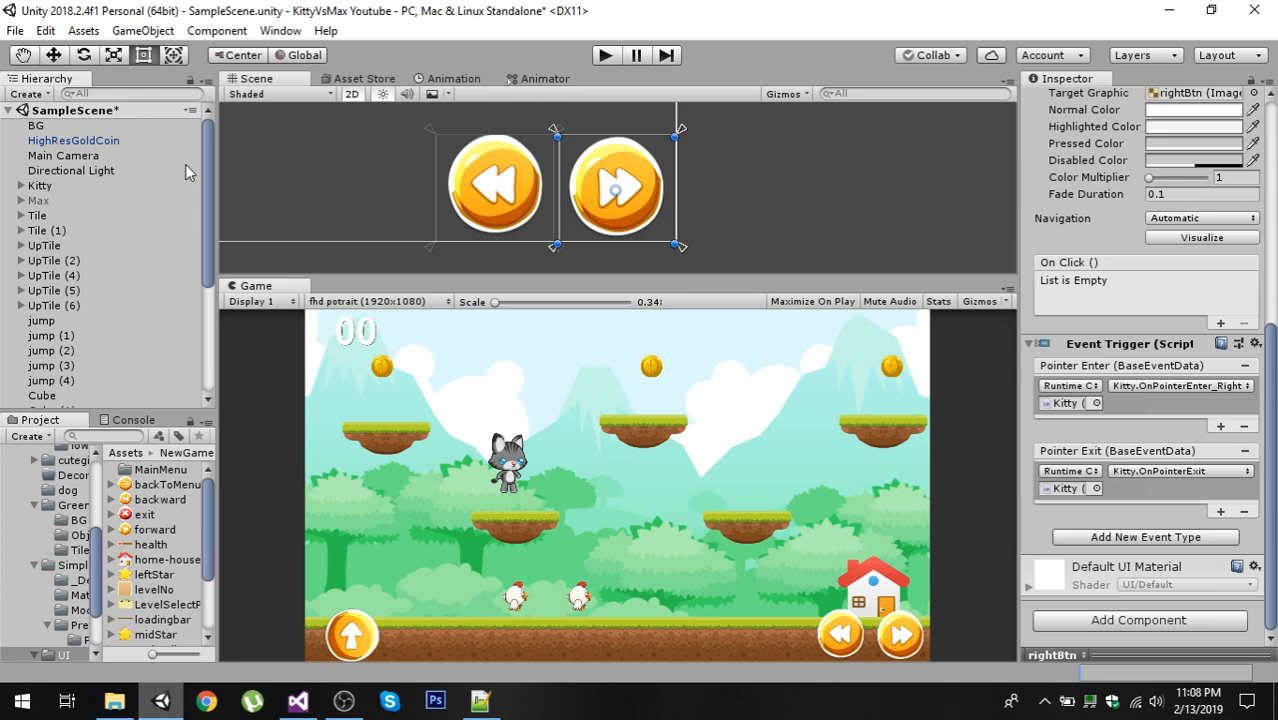
mouse_move(48, 197)
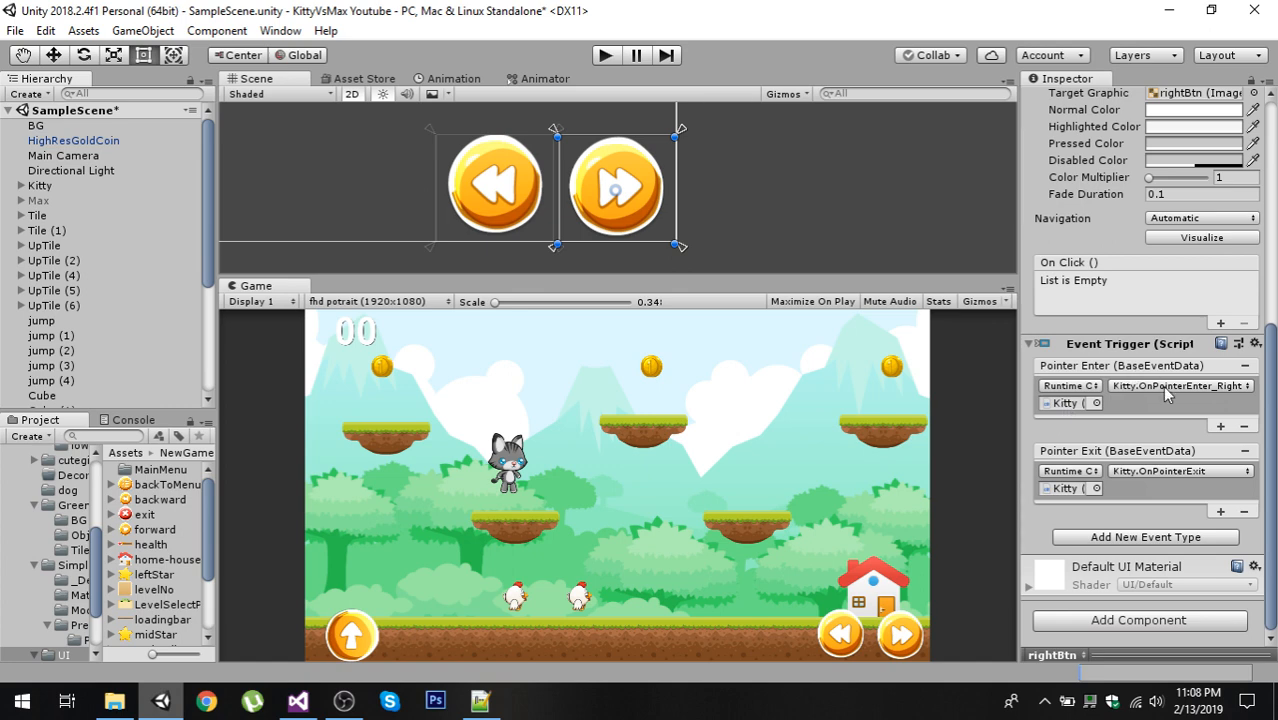
Confirm rightBtn's Pointer Enter stays OnPointerEnter_Right and check its Pointer Exit function.
click(1180, 385)
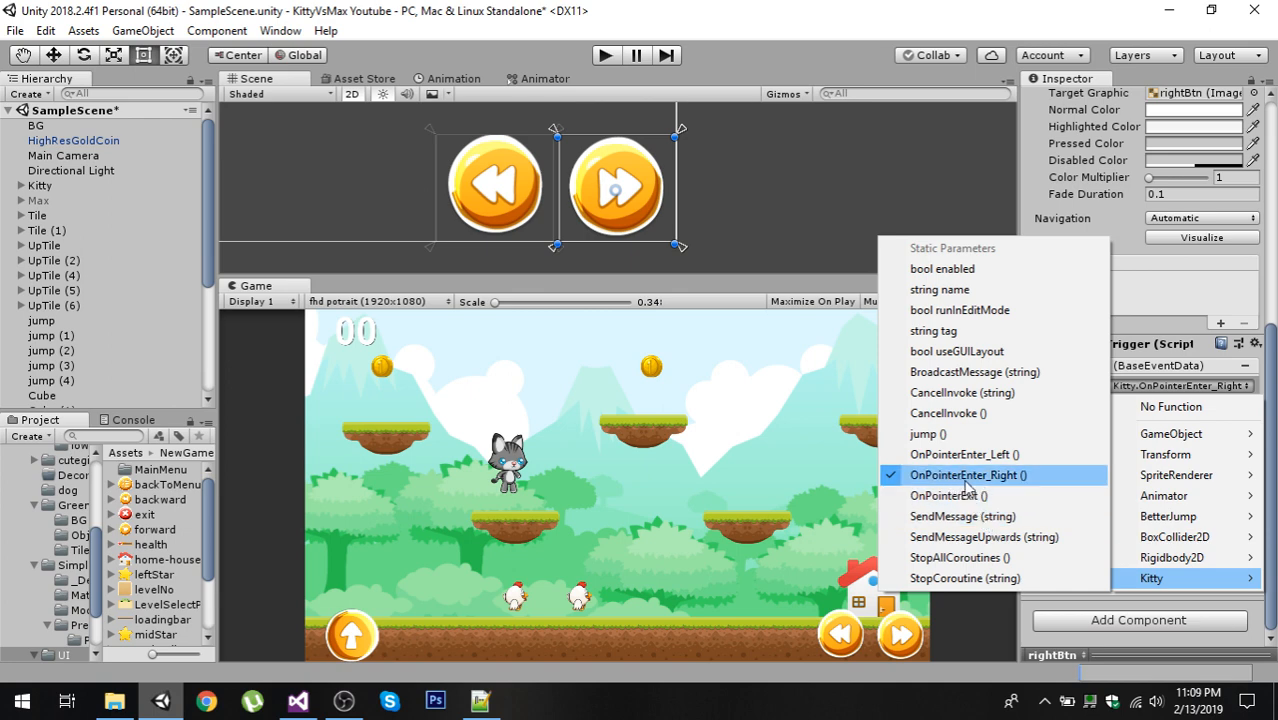
click(967, 474)
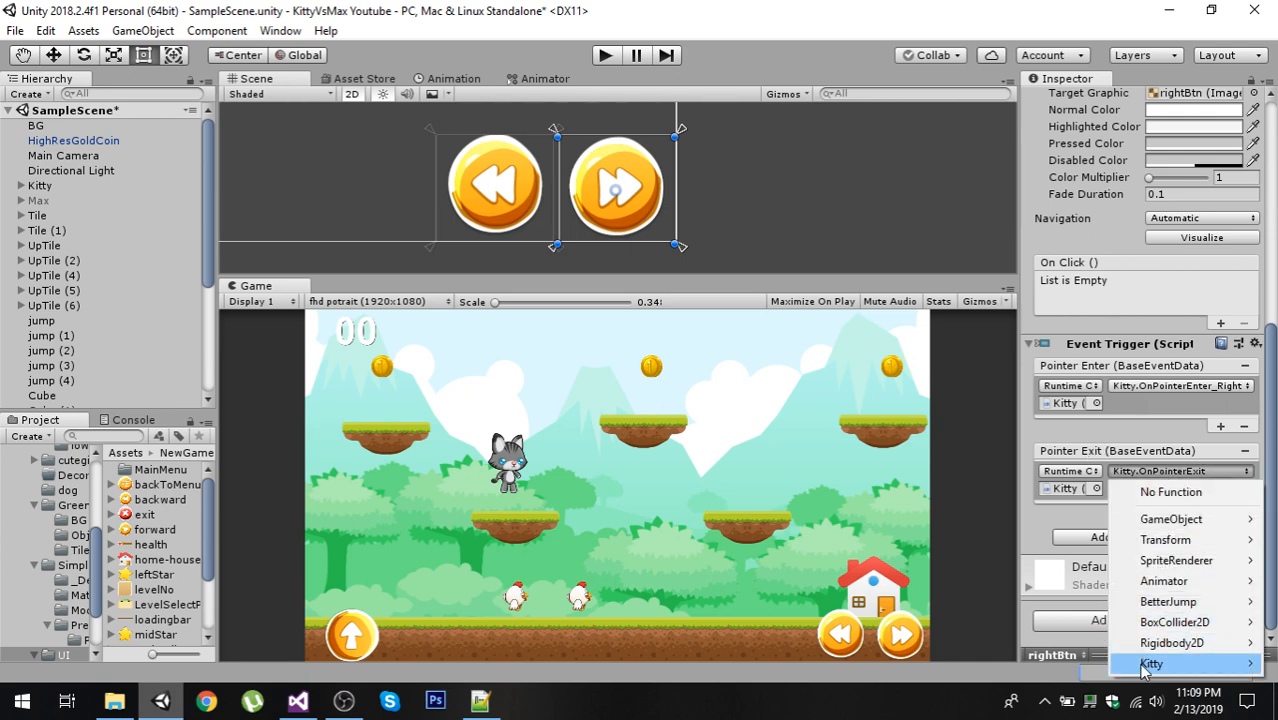
click(1151, 663)
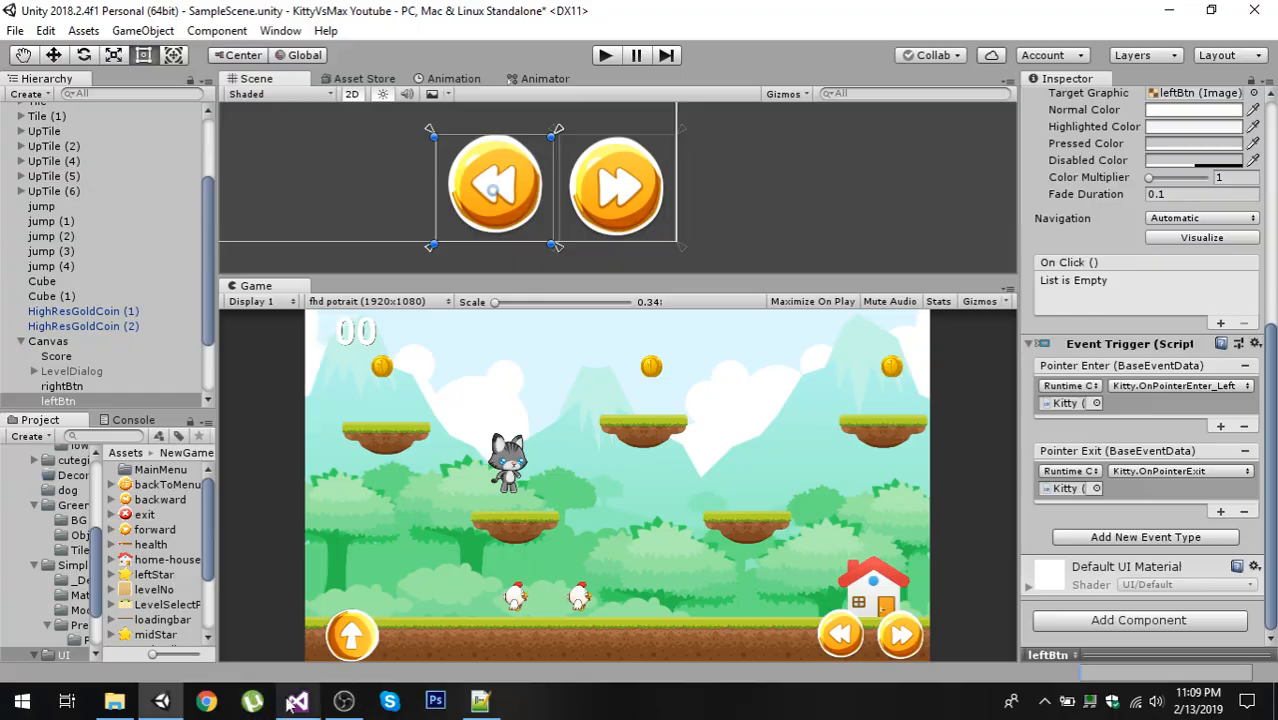
In Kitty.cs, scroll to the pointer functions and highlight the OnPointerExit block.
click(296, 700)
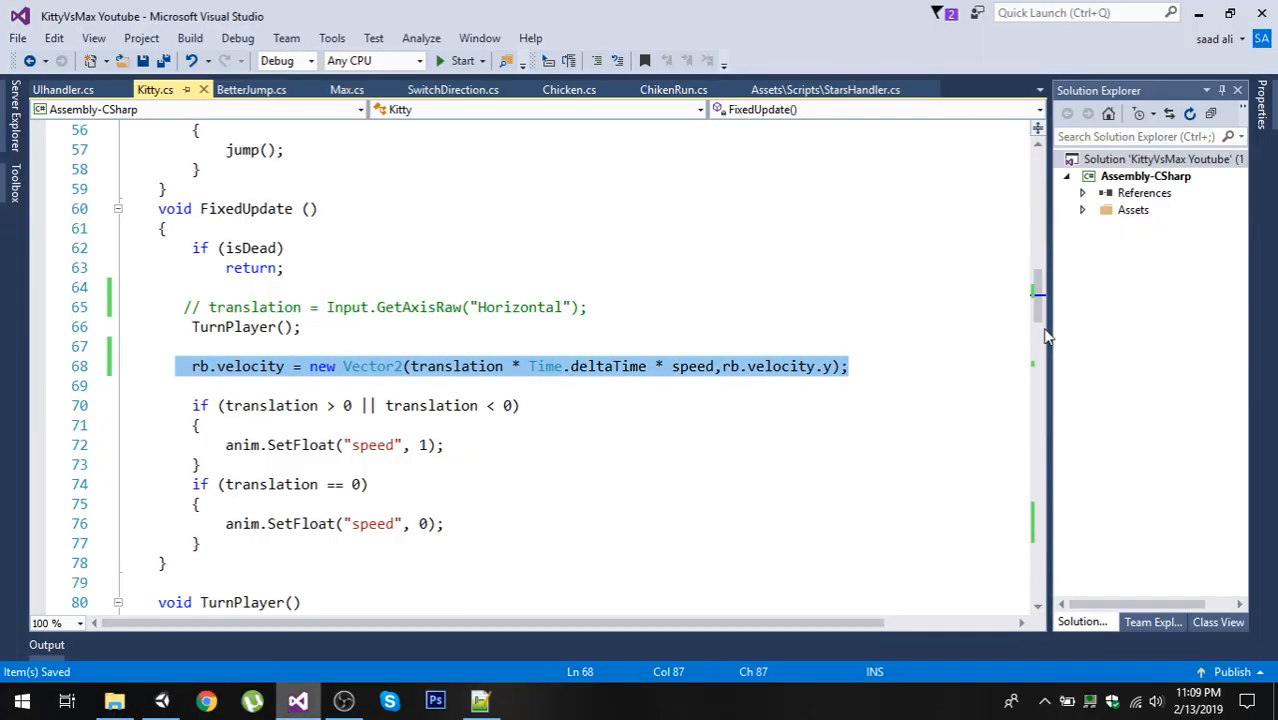
scroll(down, 3)
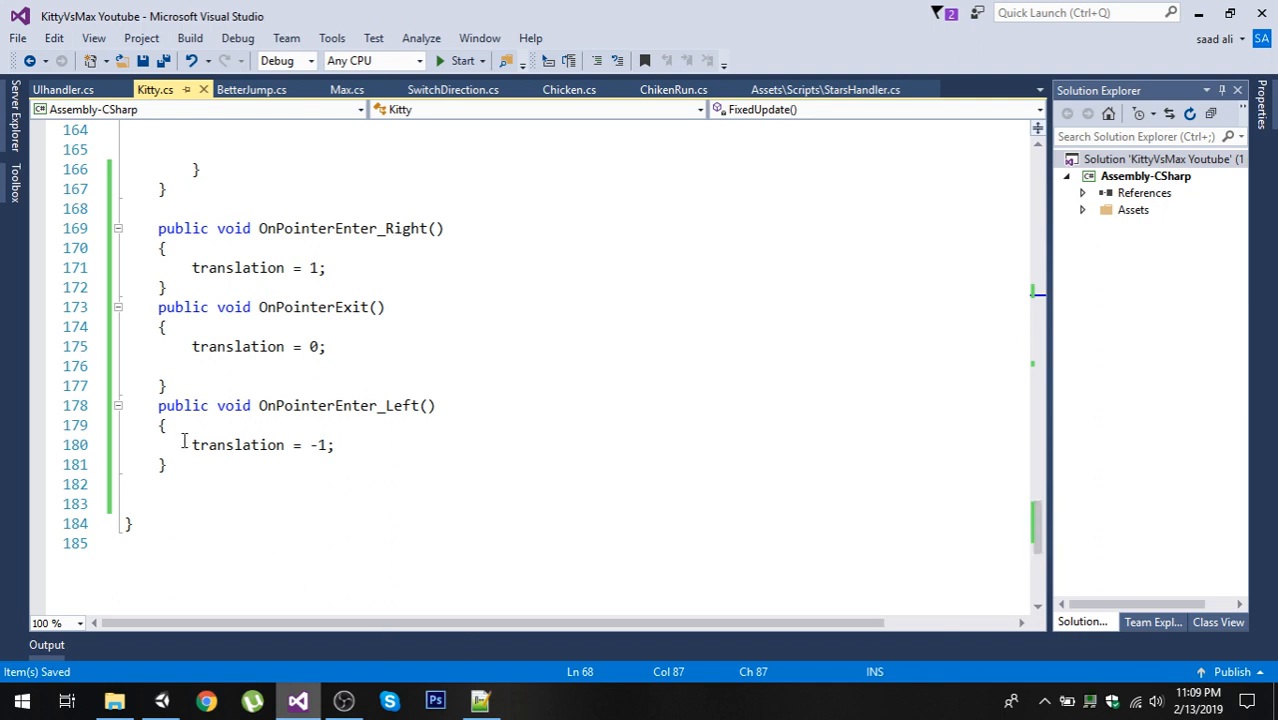
double_click(338, 405)
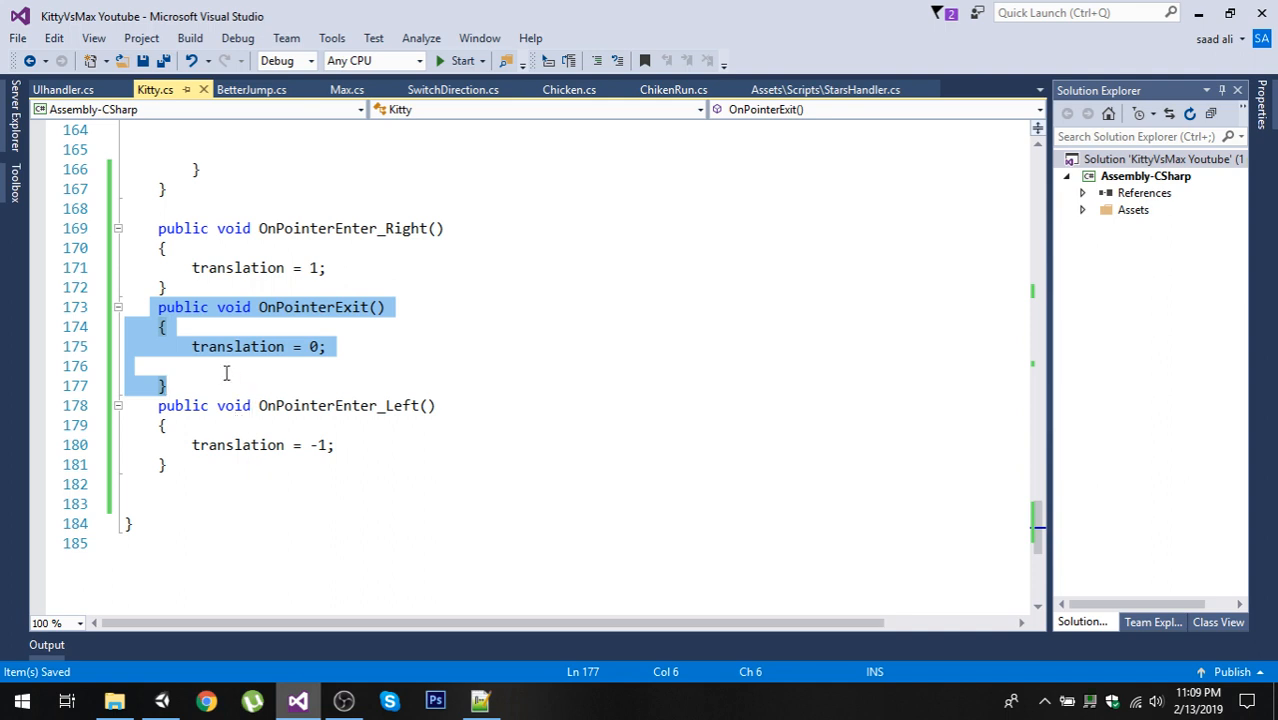
mouse_move(234, 386)
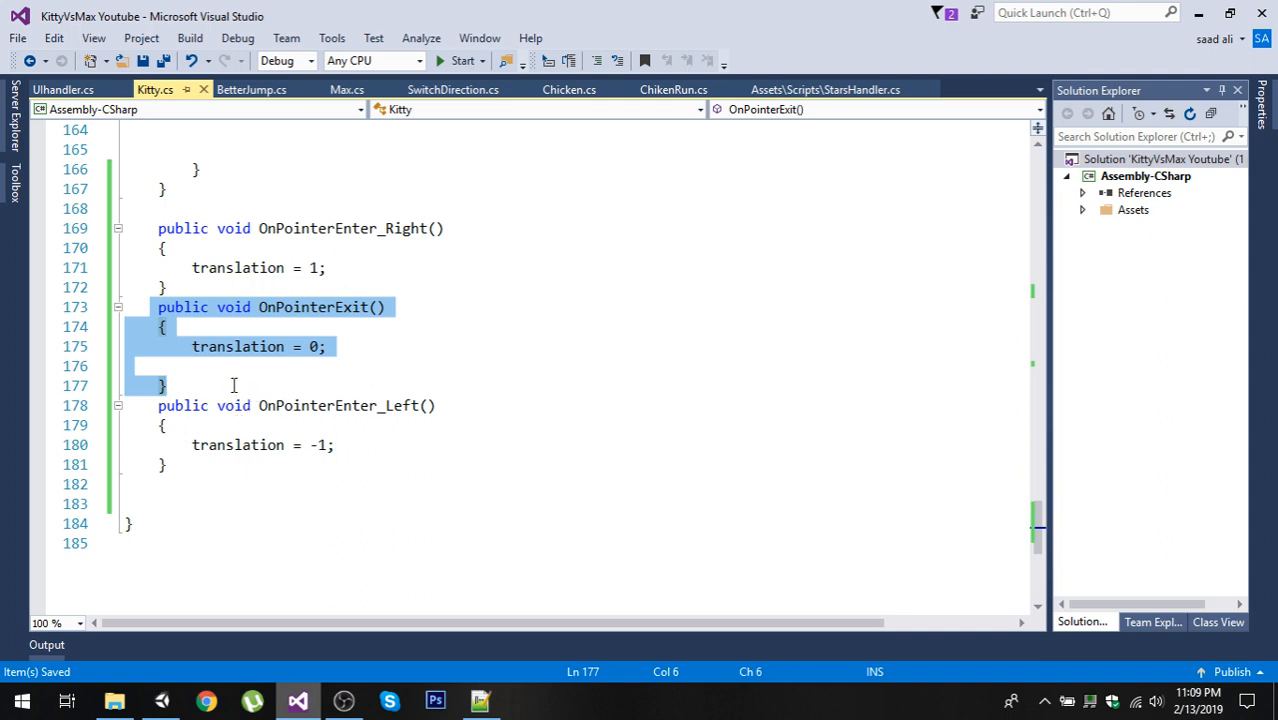
mouse_move(258, 362)
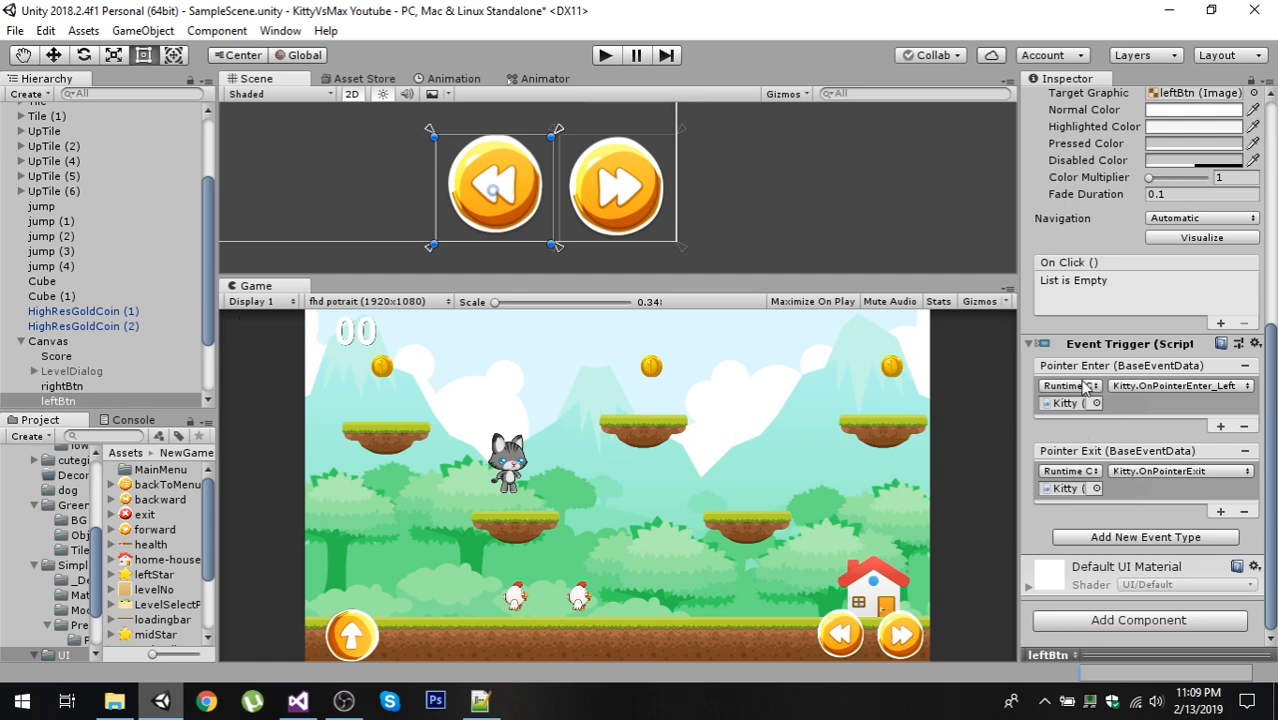
mouse_move(1160, 405)
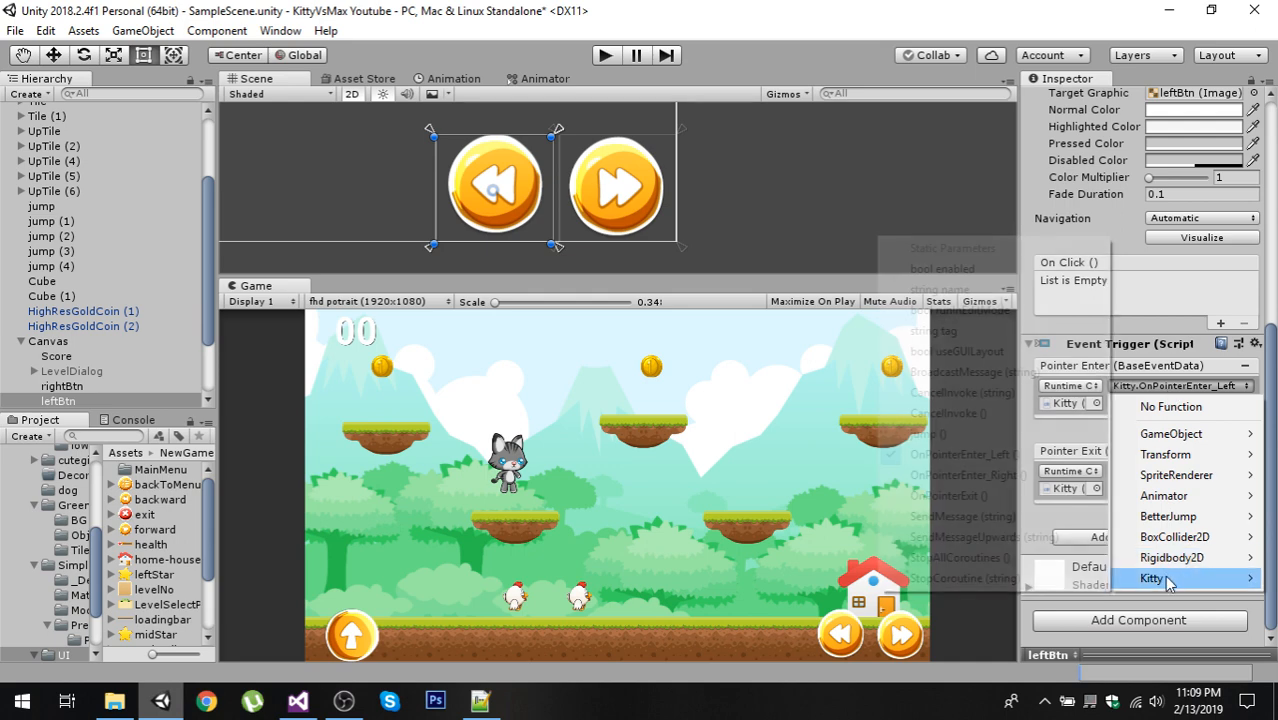
click(1151, 578)
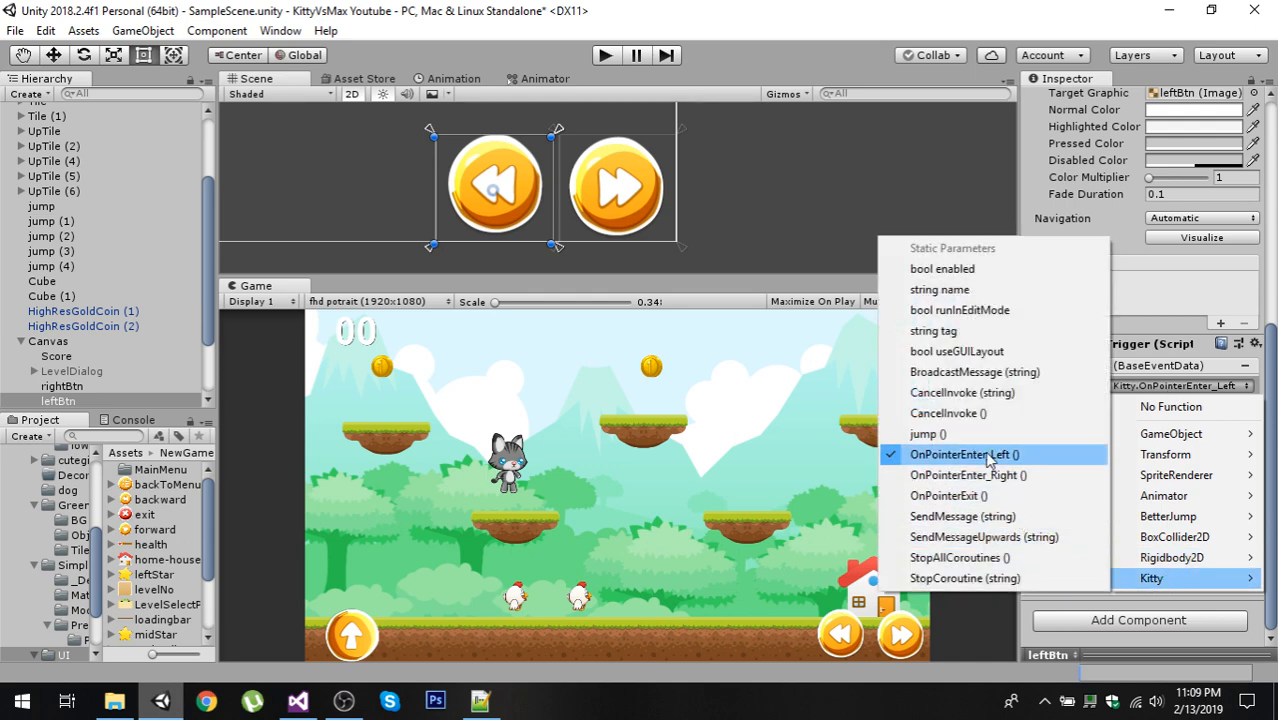
click(964, 454)
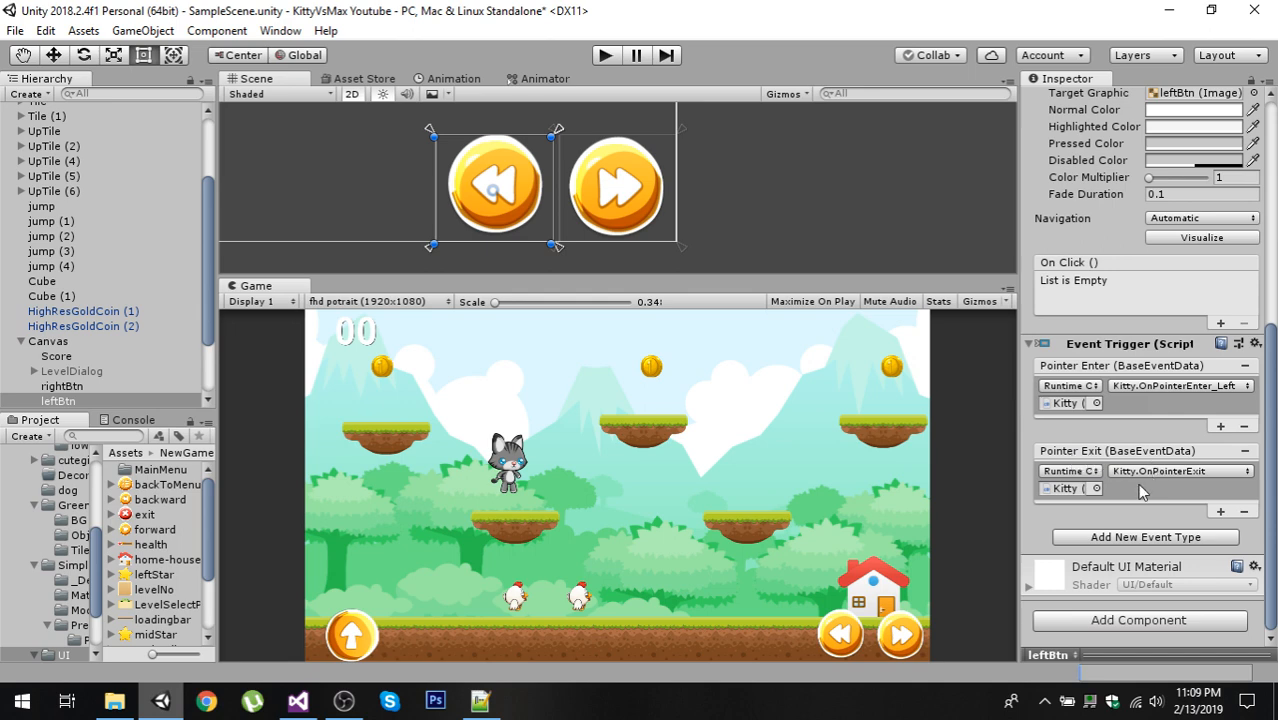
mouse_move(1198, 483)
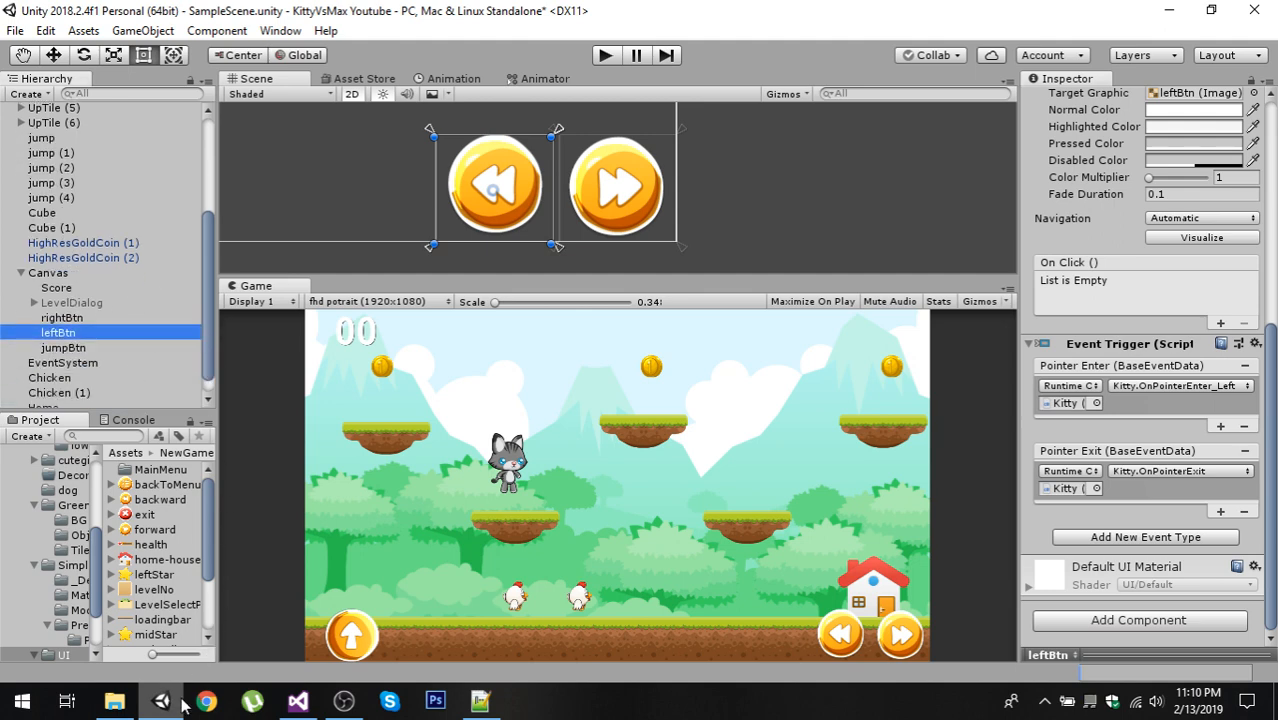
click(297, 700)
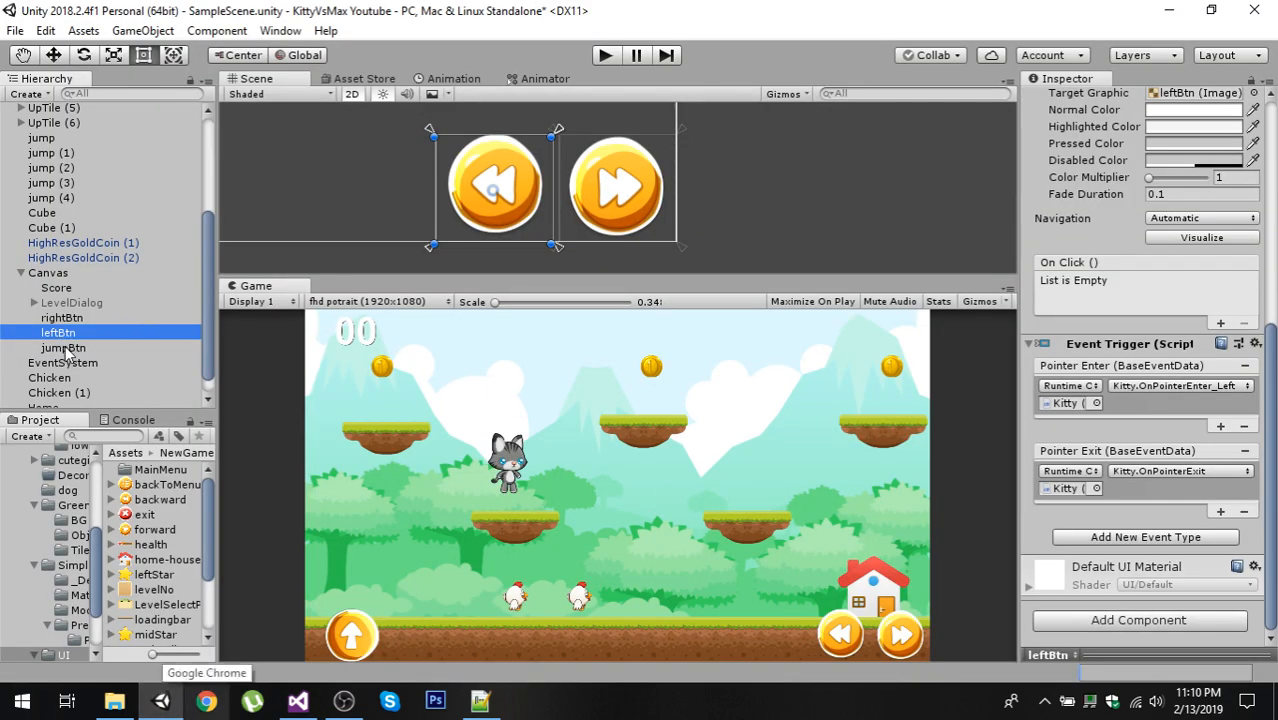
Select jumpBtn to view its Pointer Down trigger calling Kitty.jump.
click(62, 347)
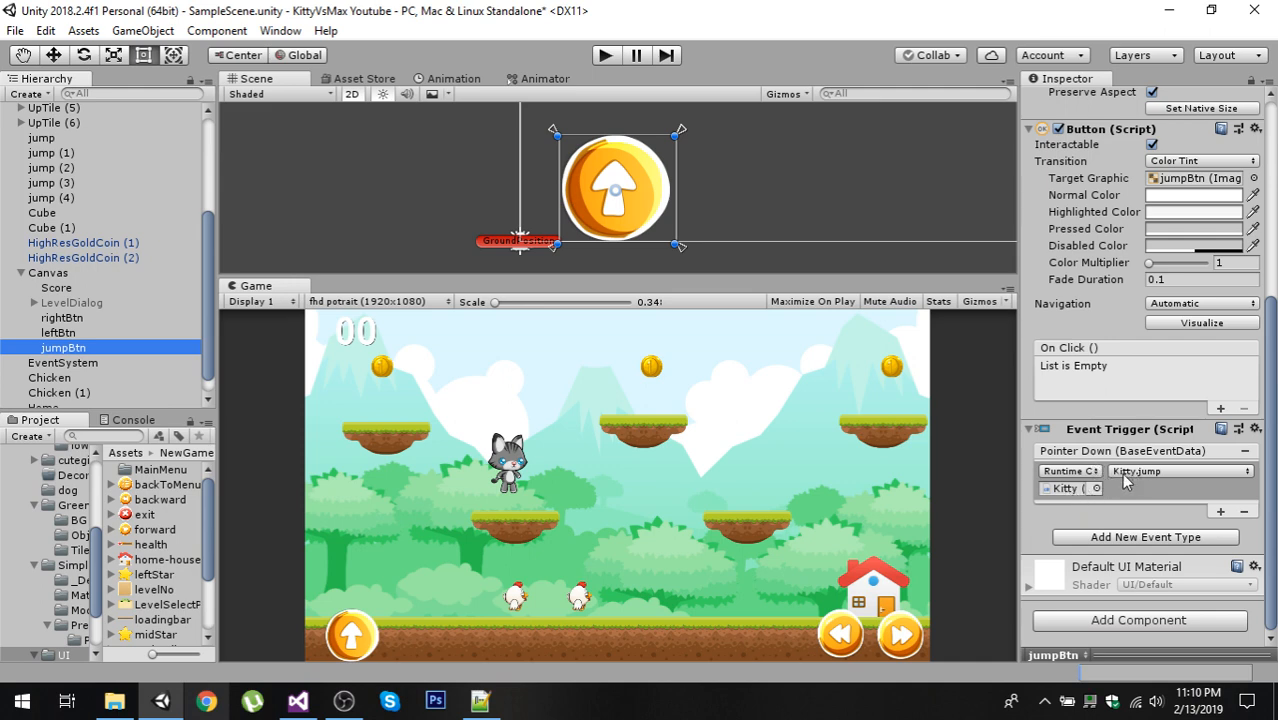
mouse_move(1145, 481)
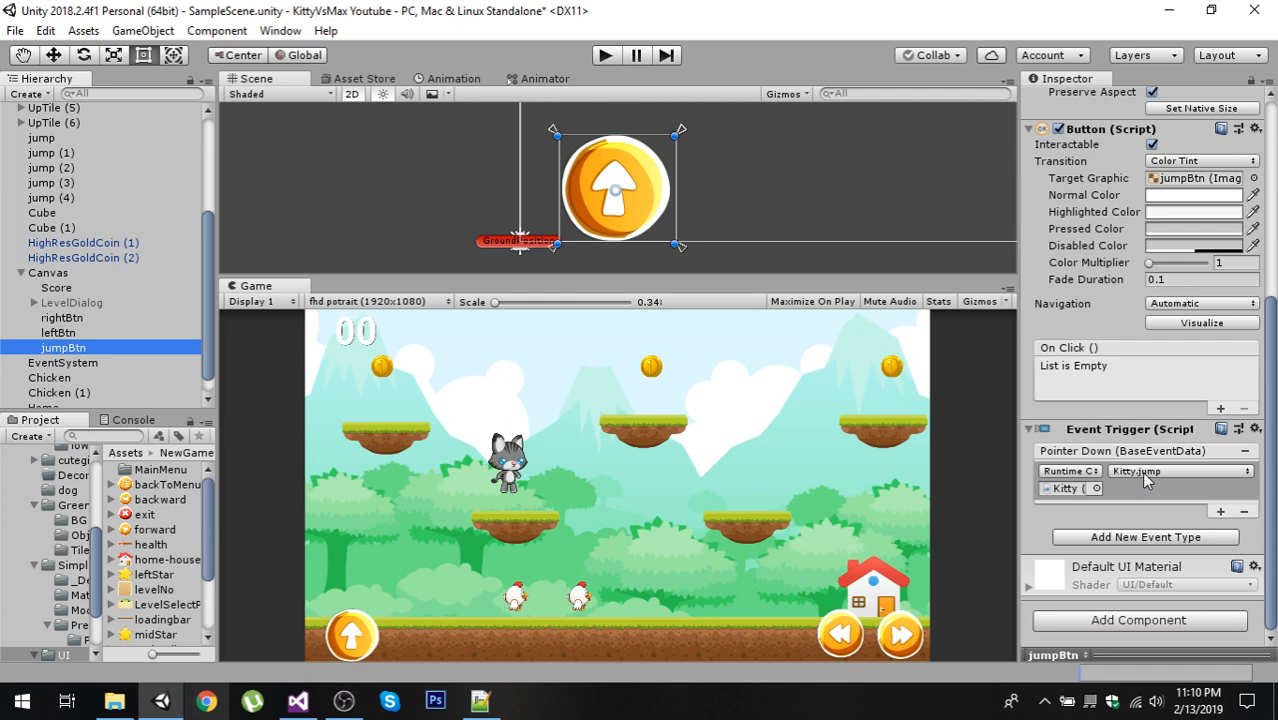
mouse_move(612, 93)
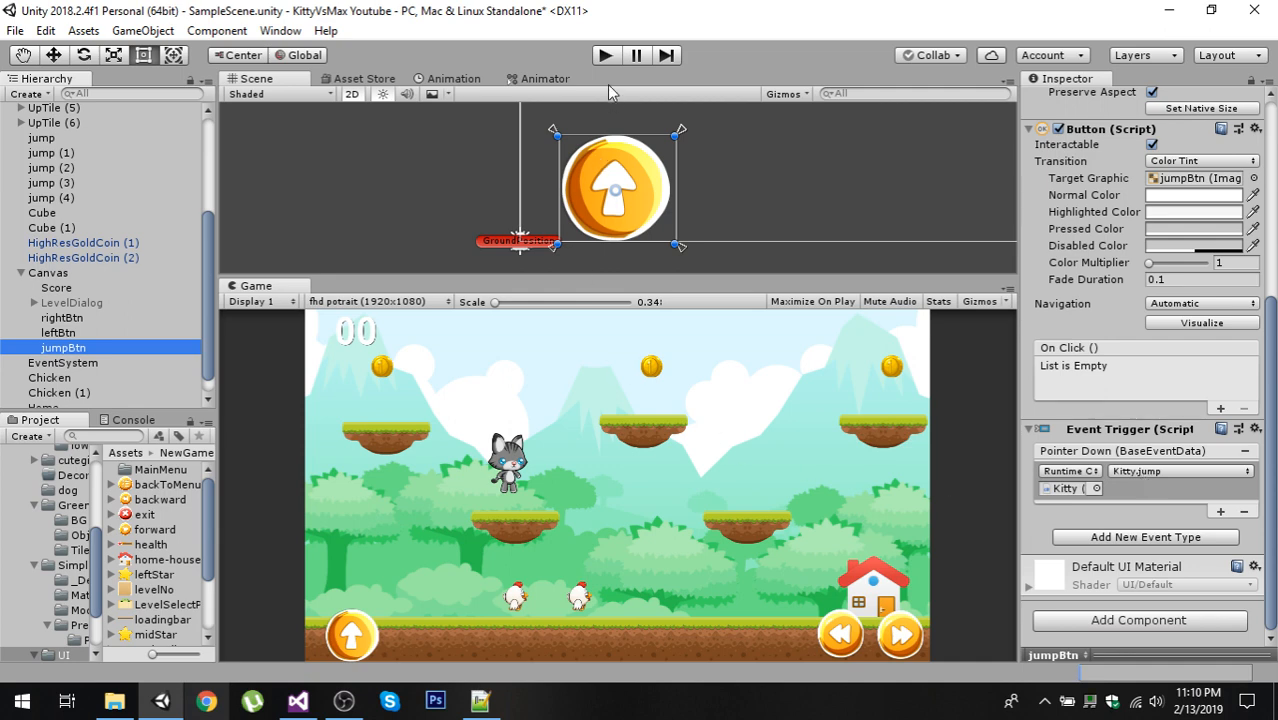